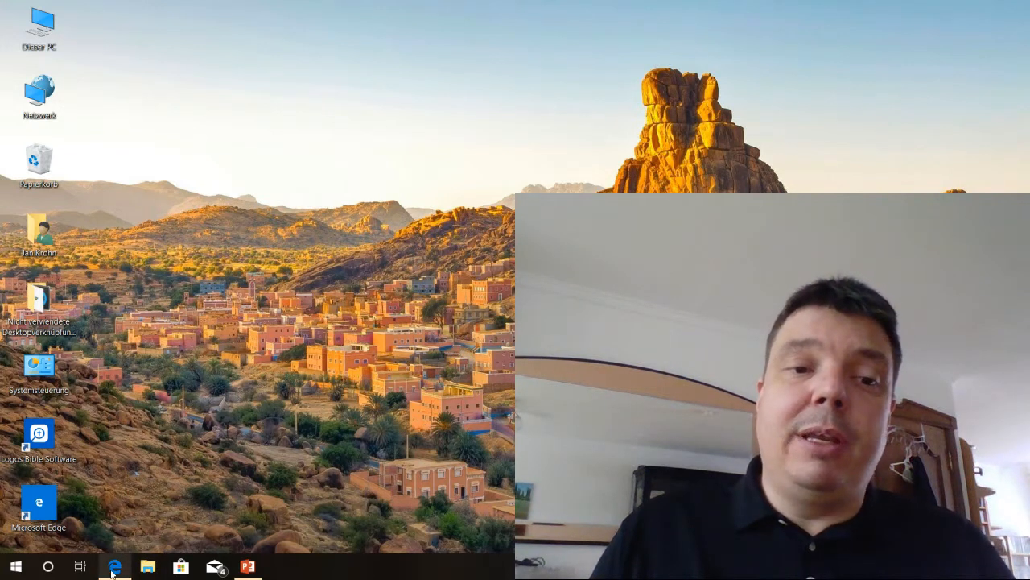
# Bring up Microsoft Edge showing the HeiDoc.net Facebook page.
pyautogui.click(116, 567)
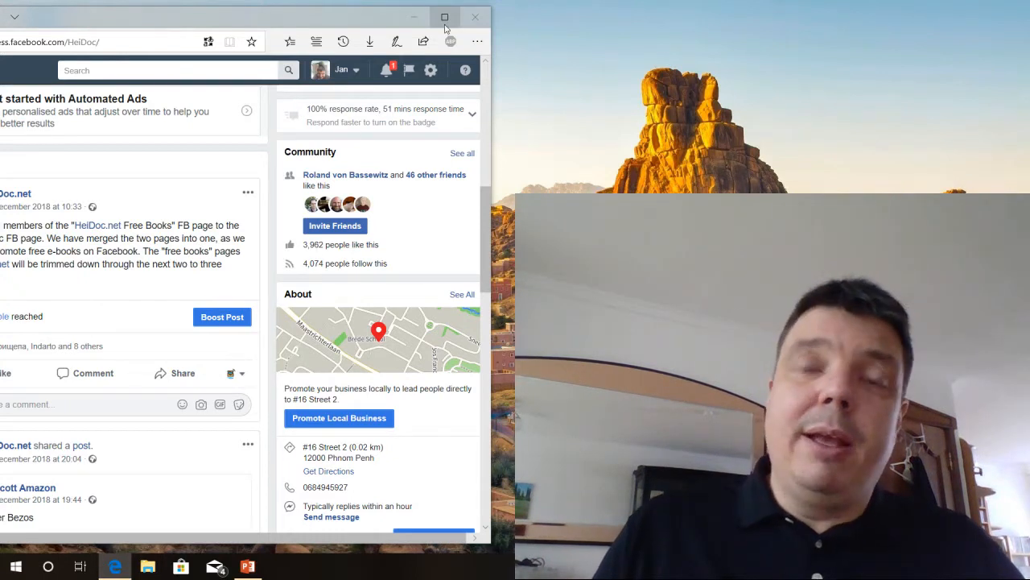
pyautogui.moveTo(444, 16)
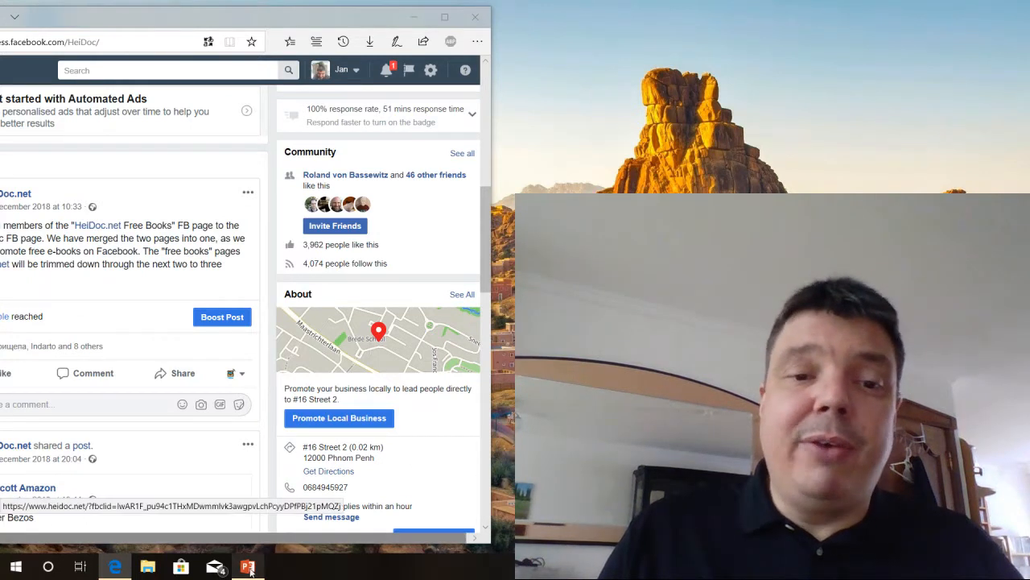
# Switch to the PowerPoint slide with the location, language and interests Venn diagram.
pyautogui.click(248, 567)
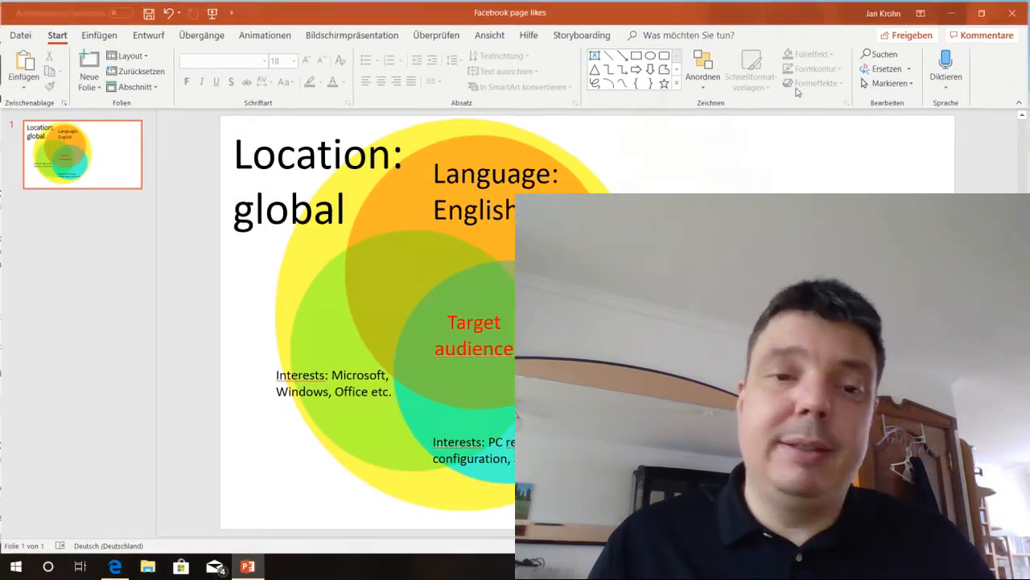
# Return to the HeiDoc.net page and start a 'Promote your Page' ad.
pyautogui.click(116, 567)
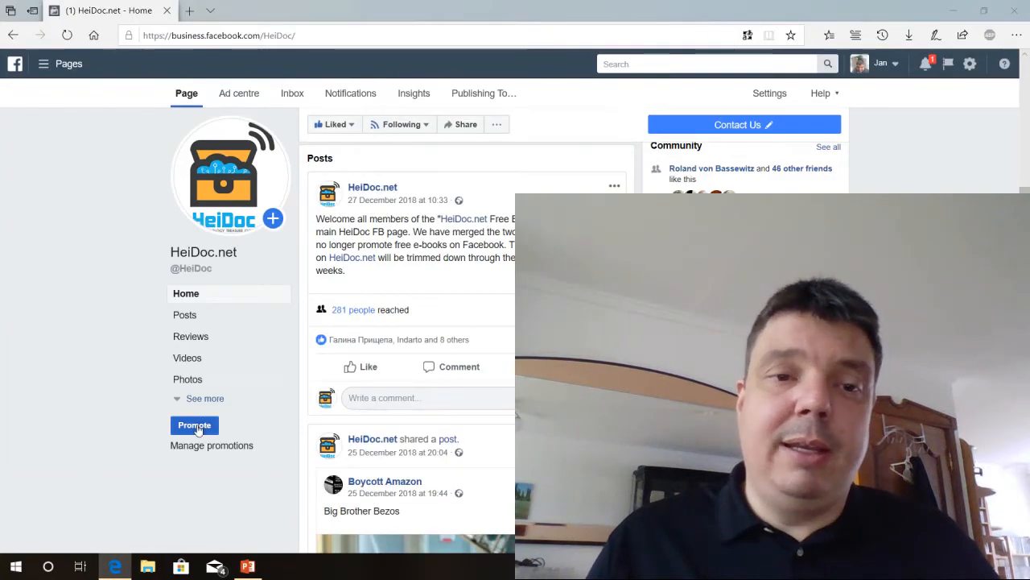
pyautogui.click(194, 425)
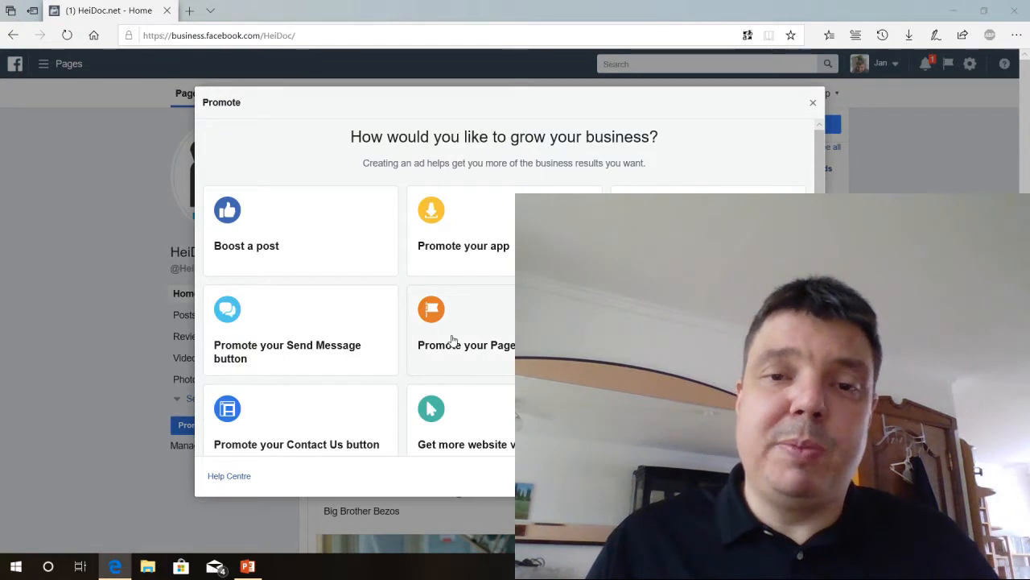
pyautogui.click(466, 330)
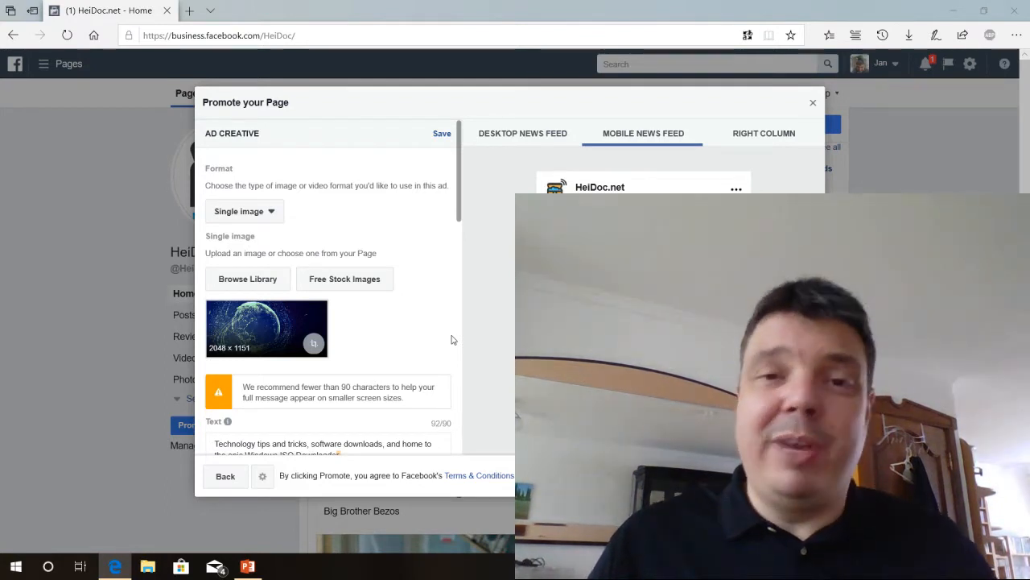
pyautogui.moveTo(449, 312)
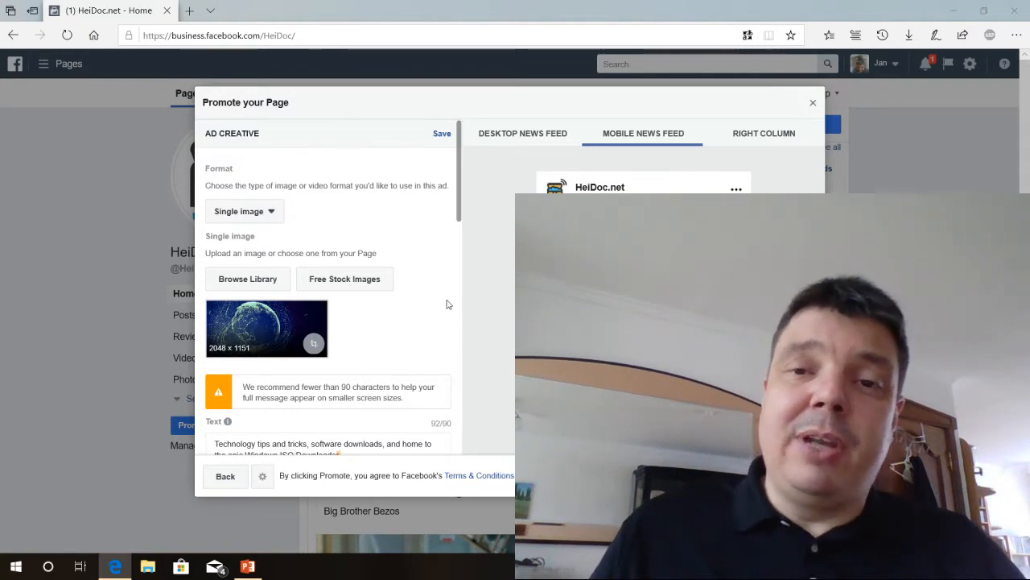
pyautogui.moveTo(662, 184)
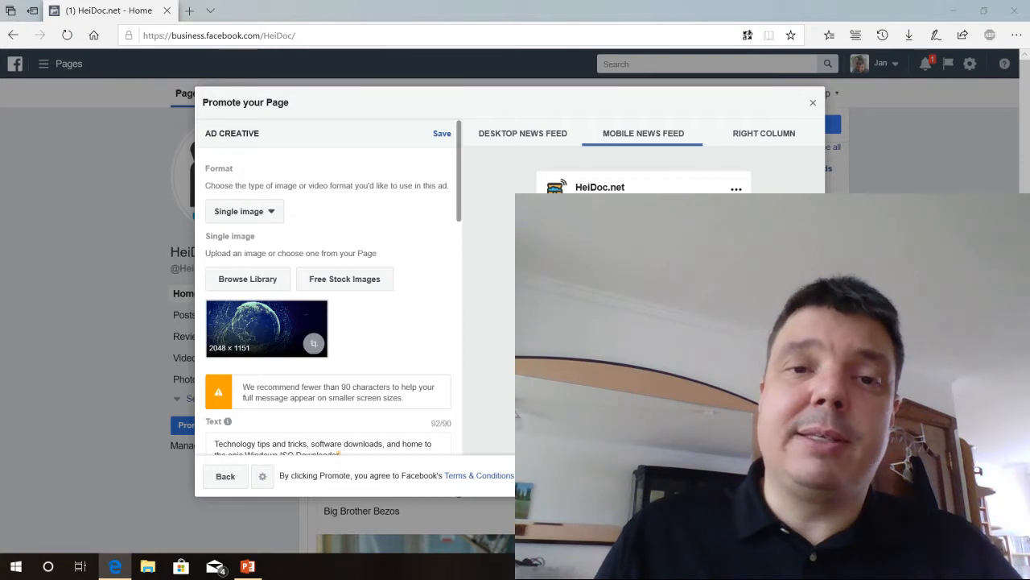
pyautogui.click(245, 211)
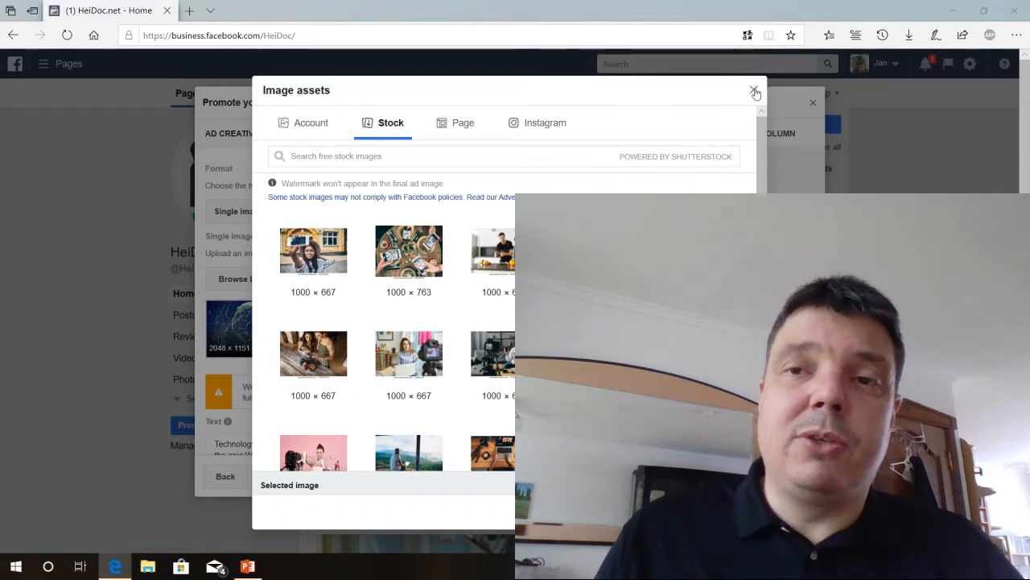
pyautogui.click(755, 92)
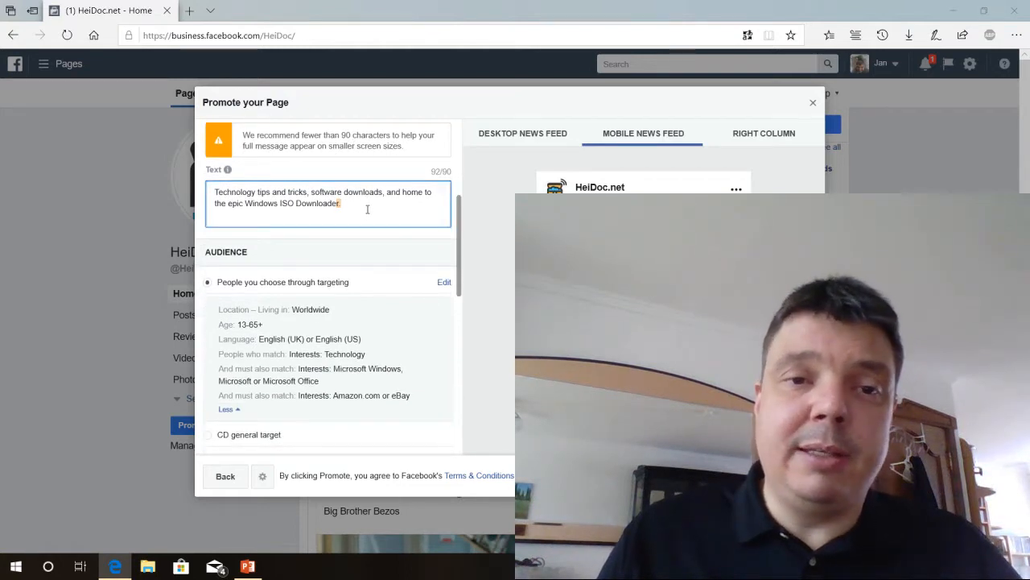
# Edit the audience under 'People you choose through targeting'.
pyautogui.scroll(-3)
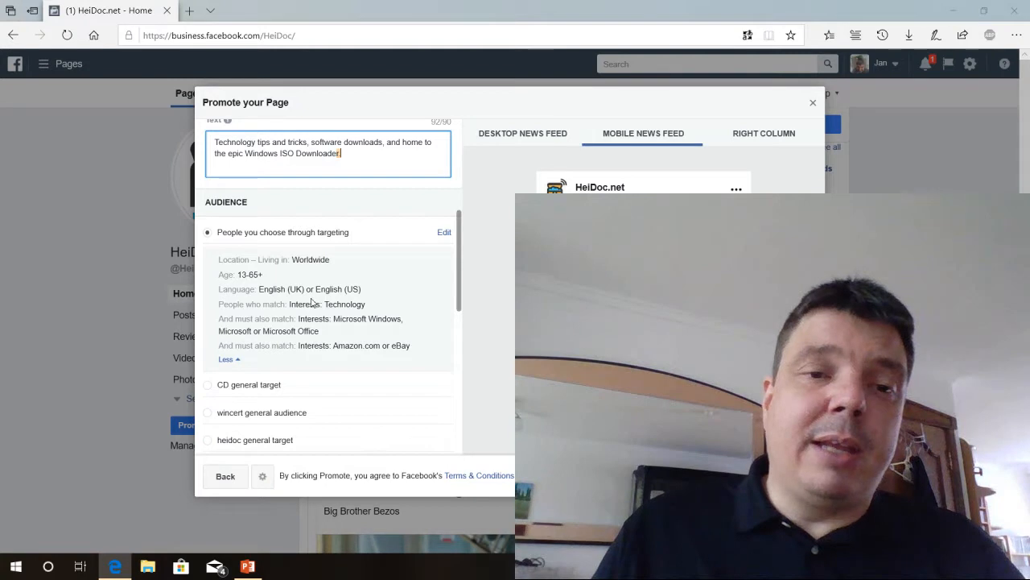
pyautogui.moveTo(243, 460)
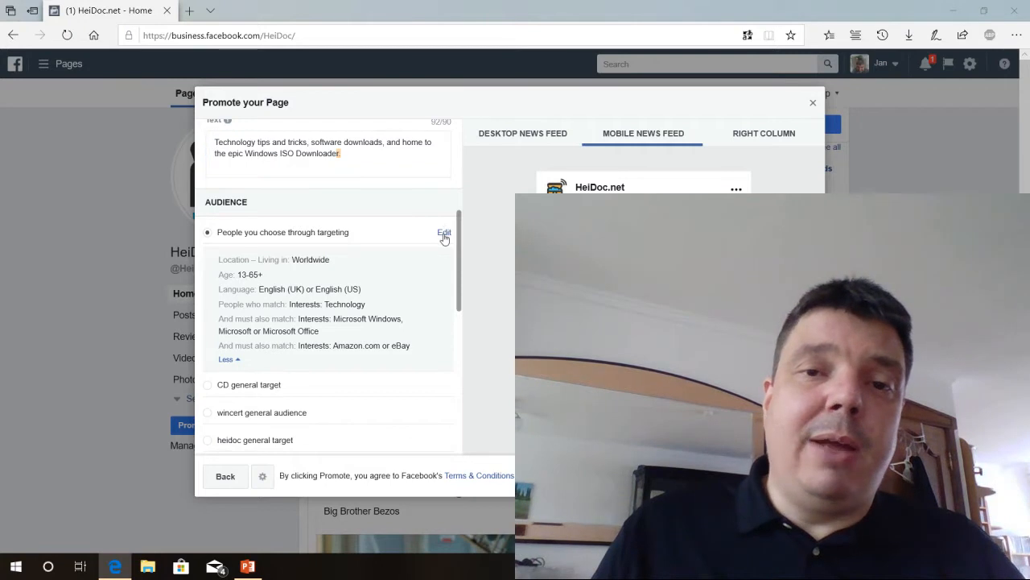
pyautogui.click(444, 232)
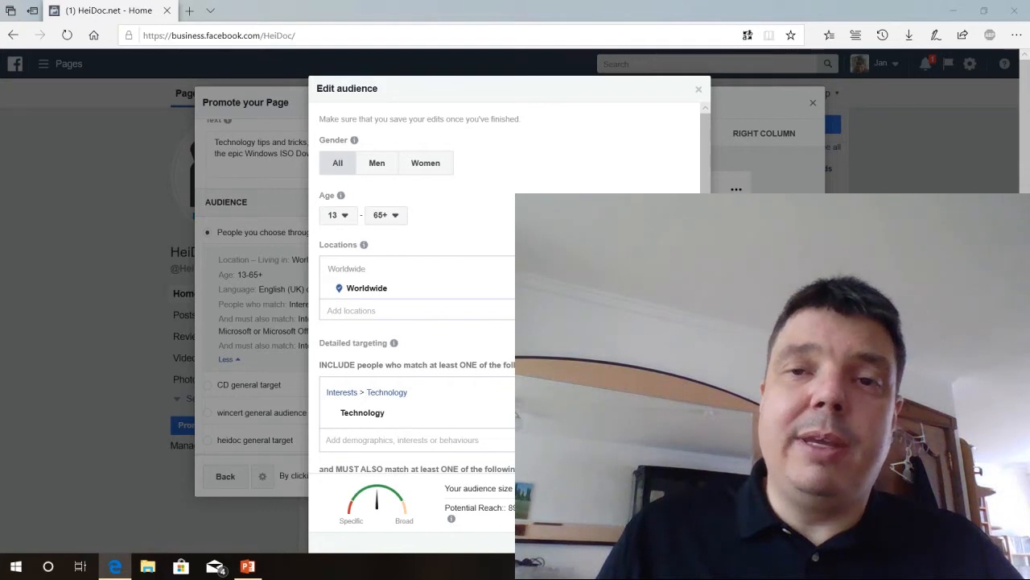
# Add Information technology as an included interest beside Technology.
pyautogui.scroll(-3)
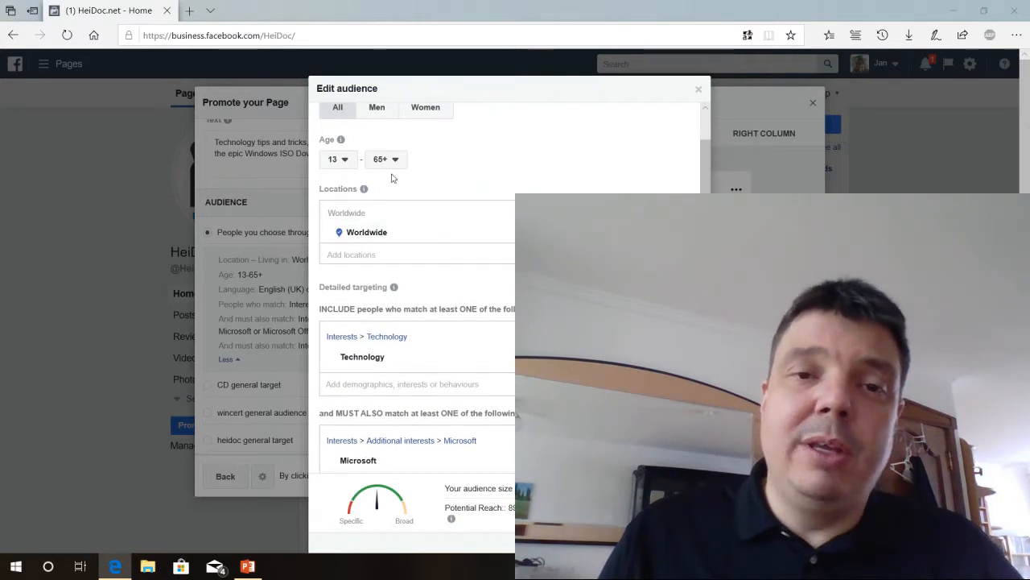
pyautogui.moveTo(412, 287)
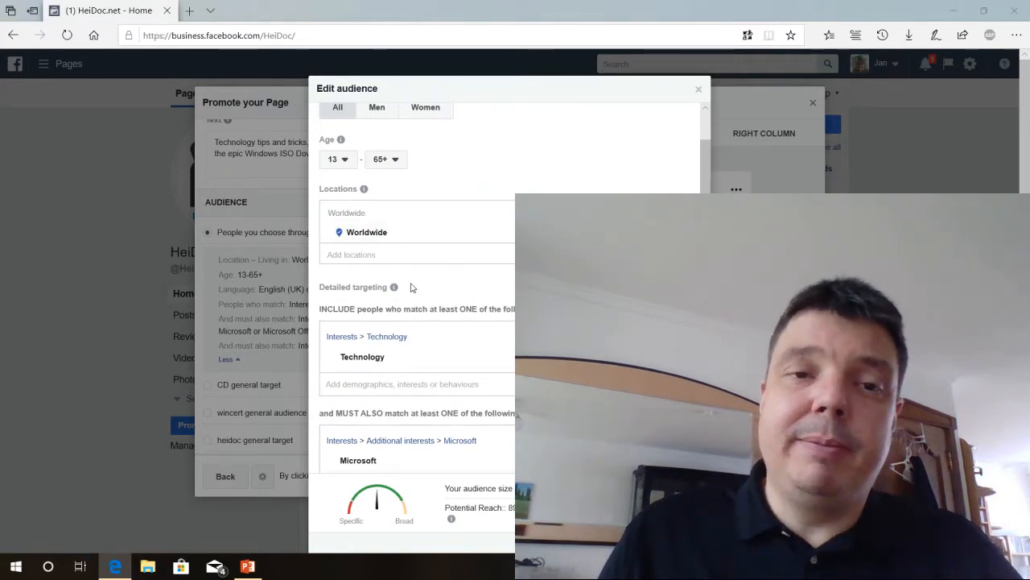
pyautogui.scroll(-3)
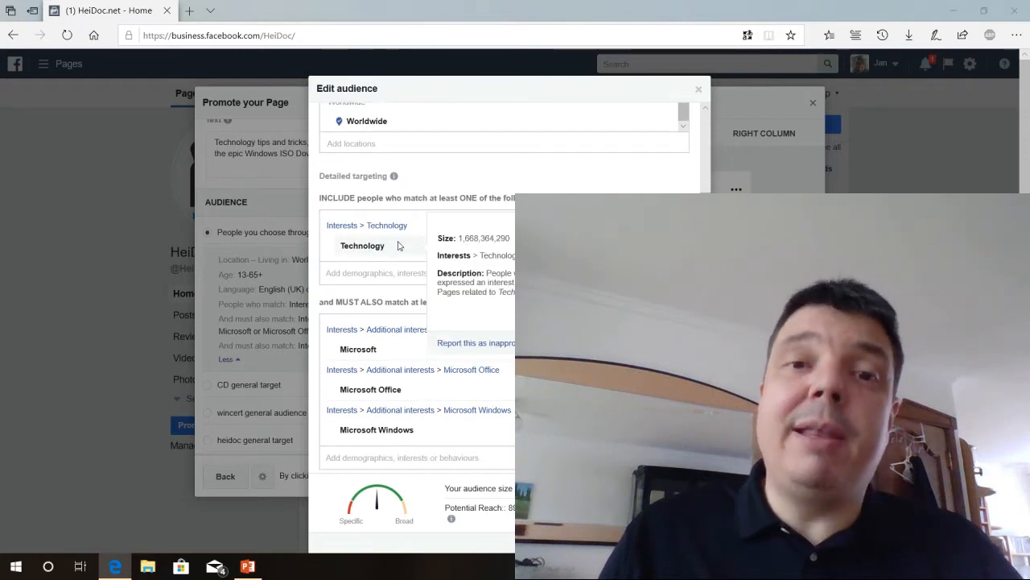
pyautogui.moveTo(506, 293)
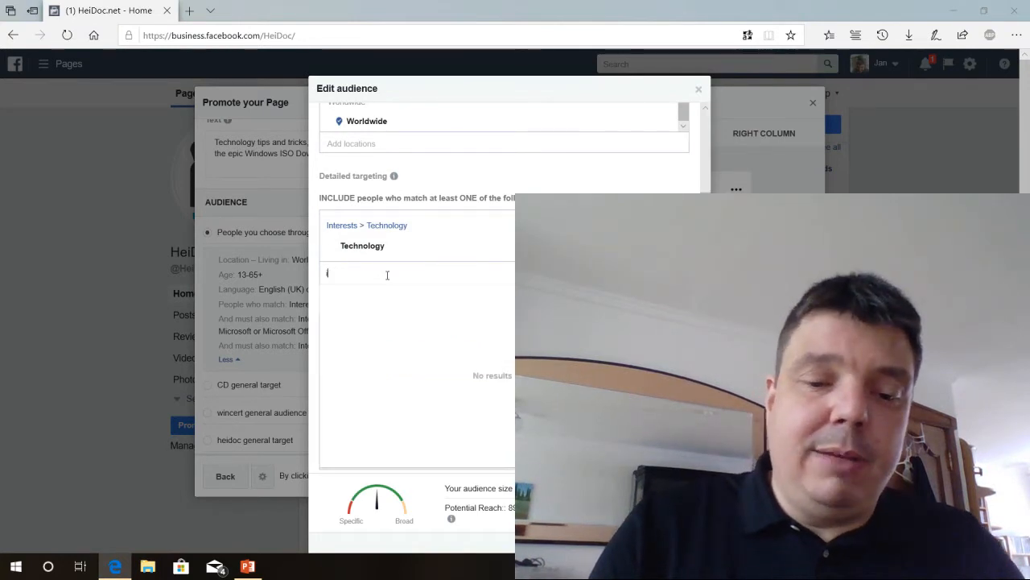
pyautogui.write('information technol')
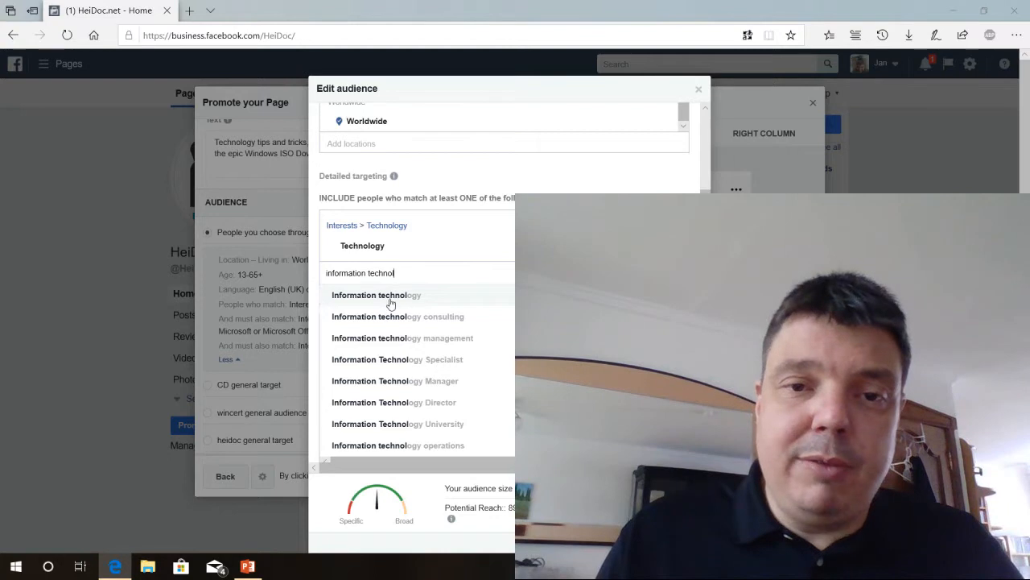
pyautogui.click(376, 295)
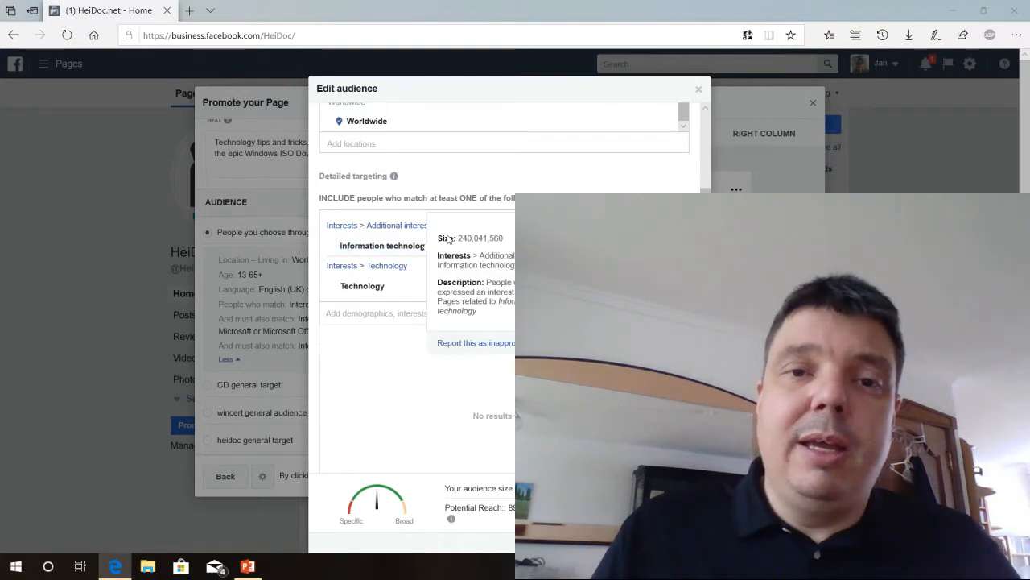
pyautogui.scroll(-3)
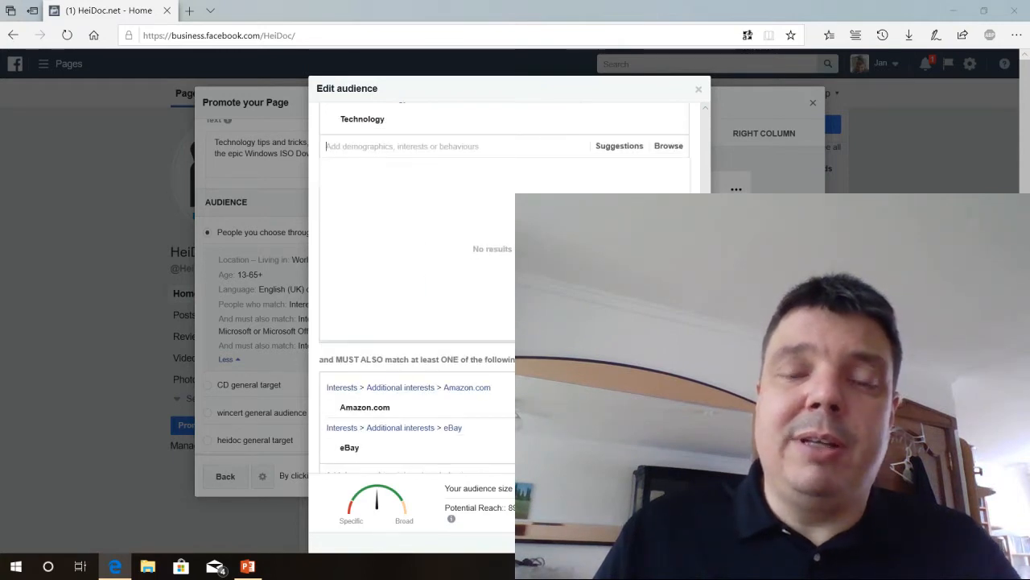
# Add Windows 10, Windows 8.1 and Windows 7 to the MUST ALSO match interests.
pyautogui.scroll(-3)
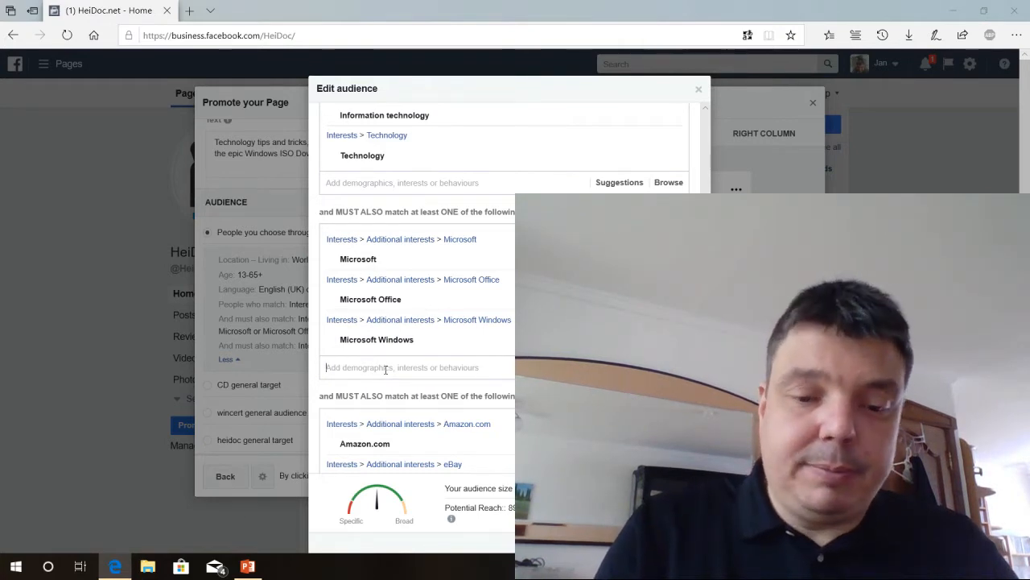
pyautogui.write('windows 10')
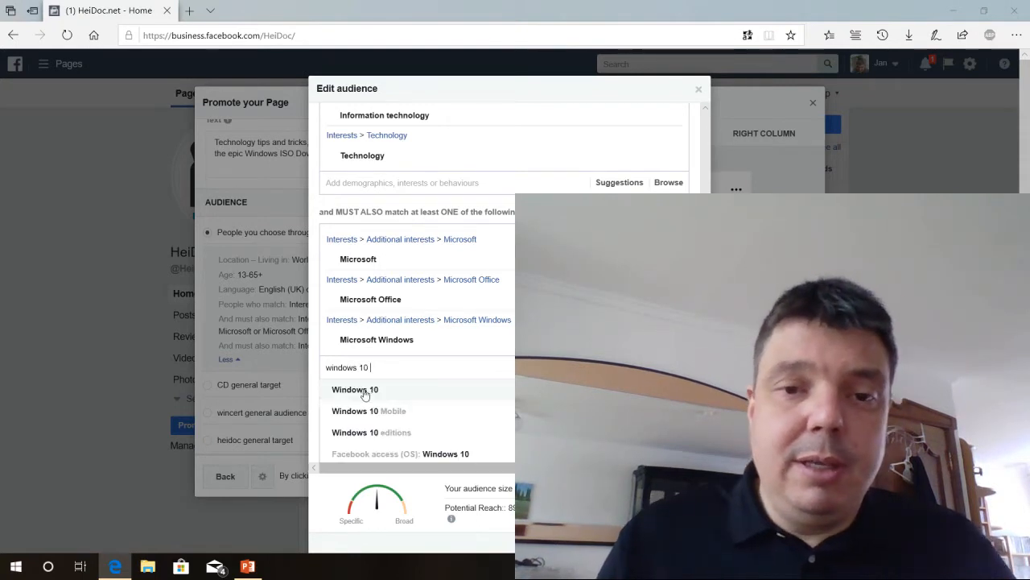
pyautogui.click(355, 388)
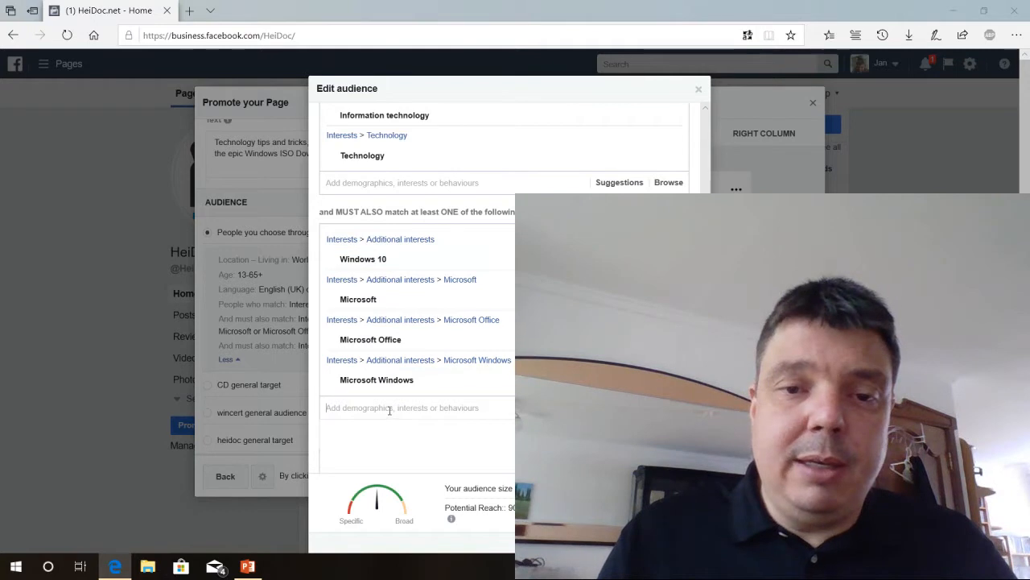
pyautogui.write('windows')
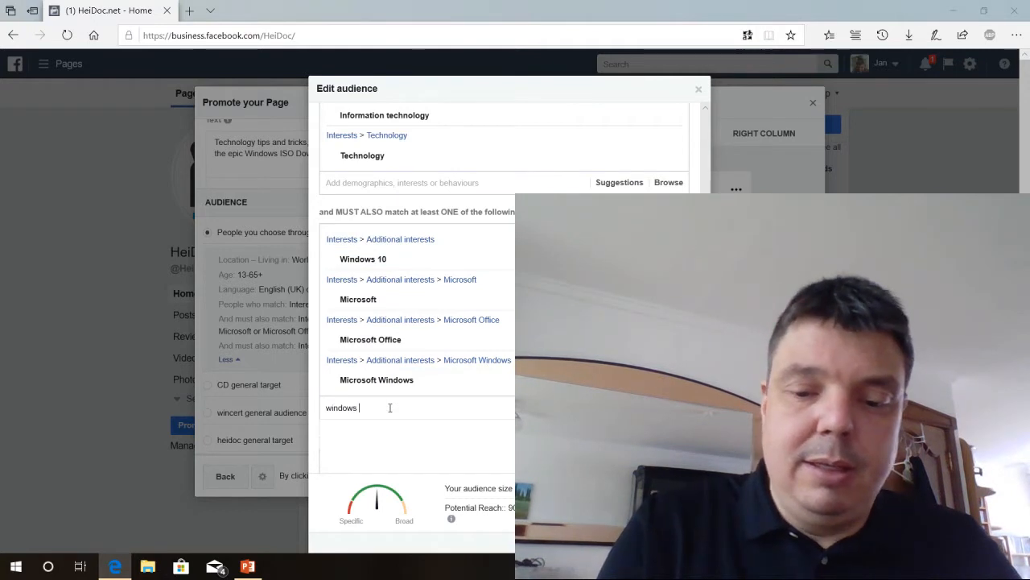
pyautogui.write('8.1')
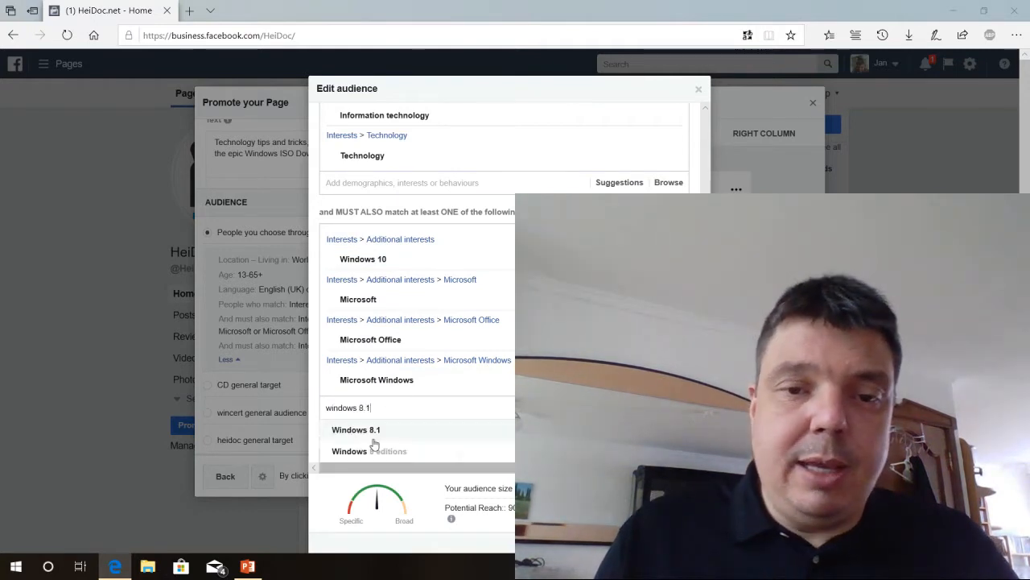
pyautogui.click(356, 428)
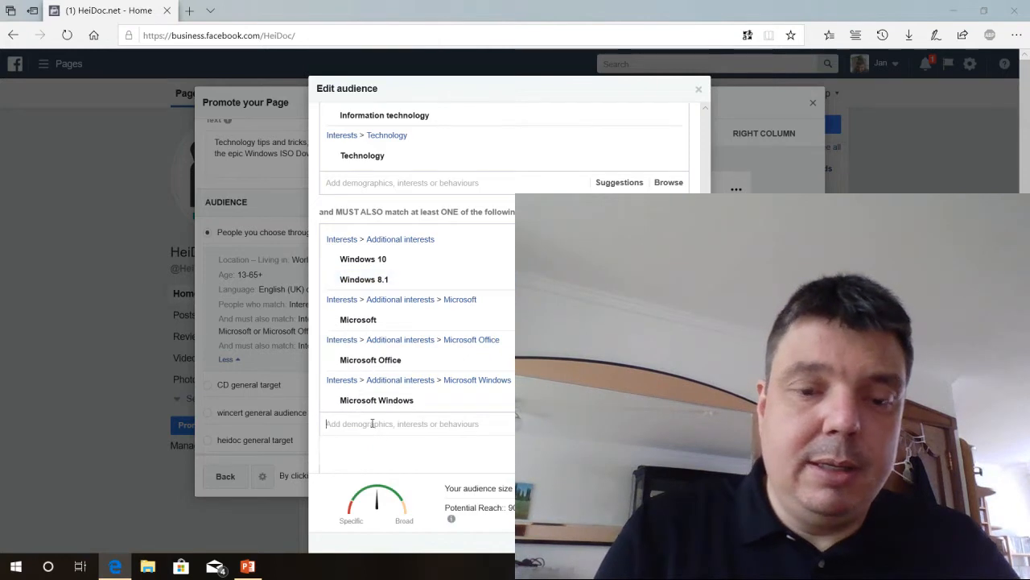
pyautogui.write('windows 7')
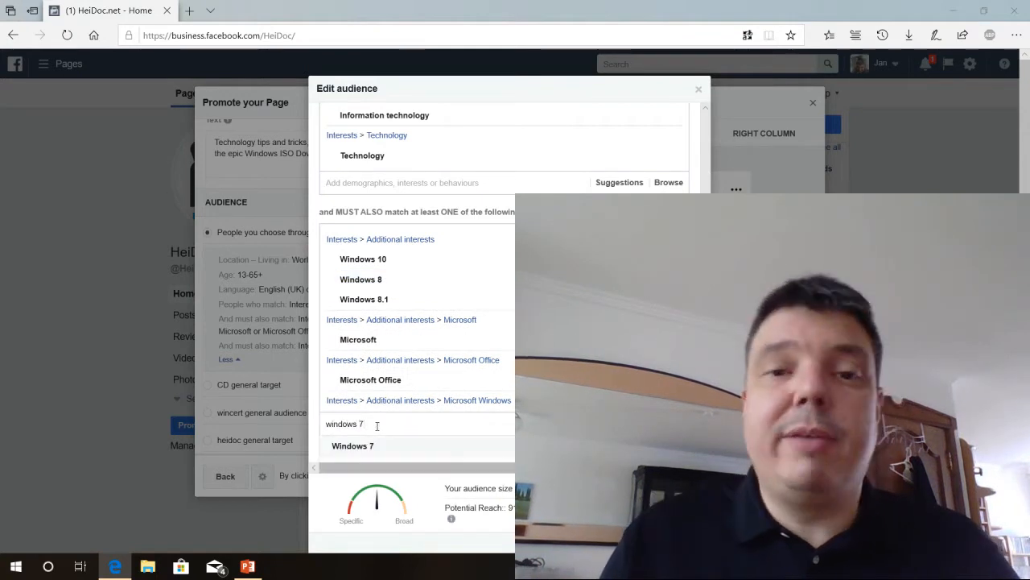
pyautogui.click(353, 444)
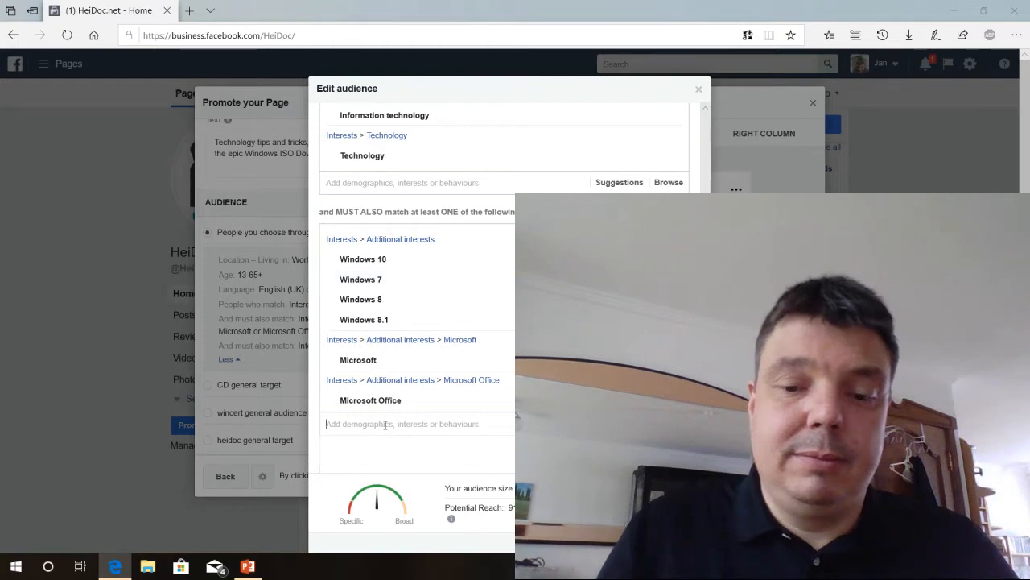
pyautogui.write('office 20')
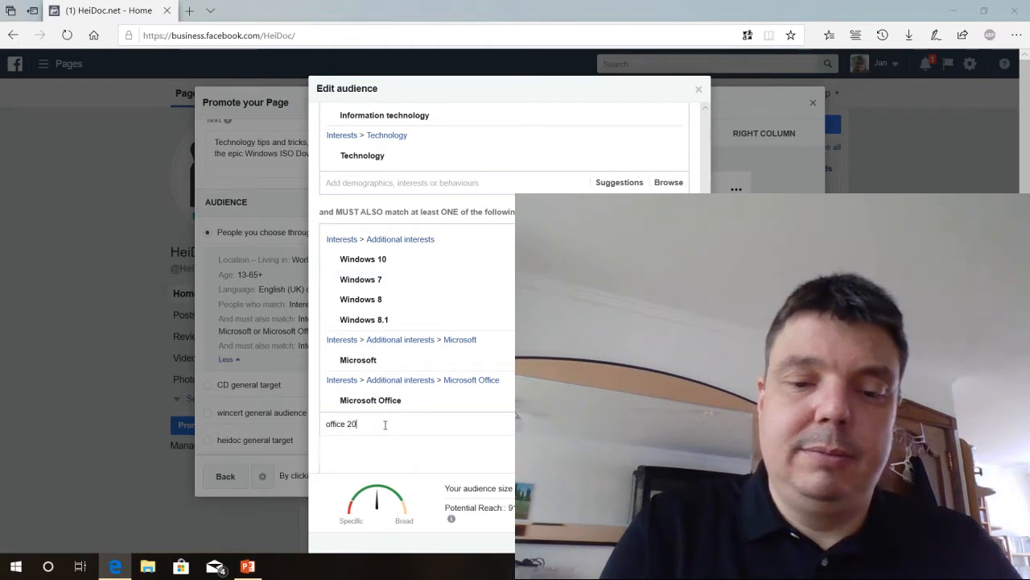
# Add Microsoft Office 2016, 2013, 2010 and Windows Server to the required interests.
pyautogui.click(380, 258)
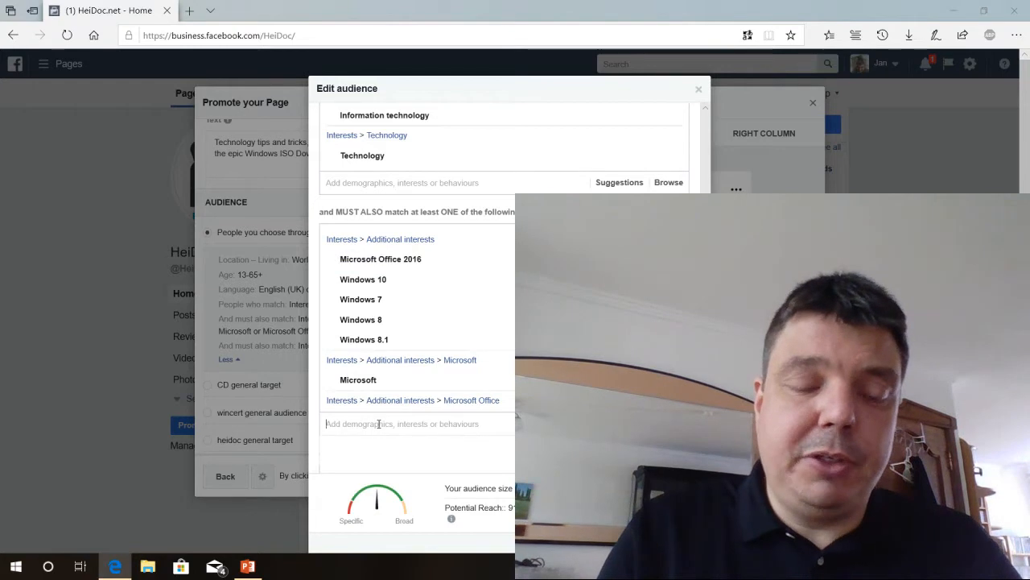
pyautogui.write('office 2013')
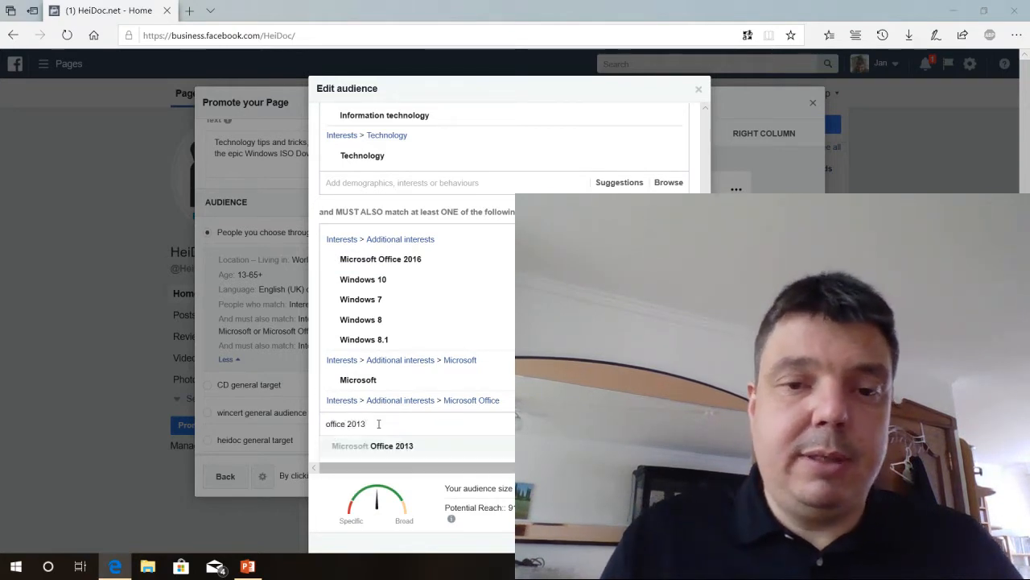
pyautogui.click(373, 445)
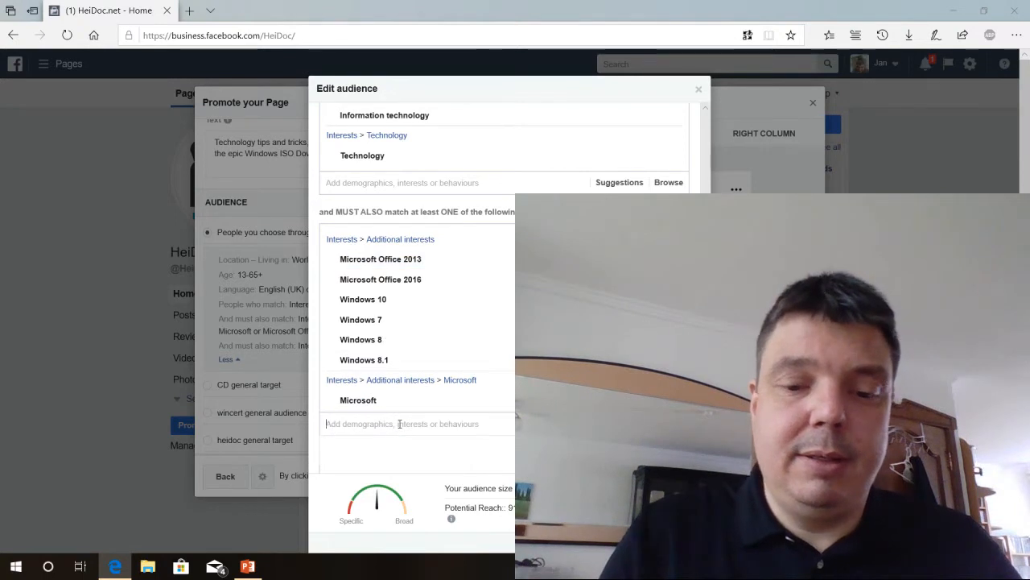
pyautogui.write('office 2010')
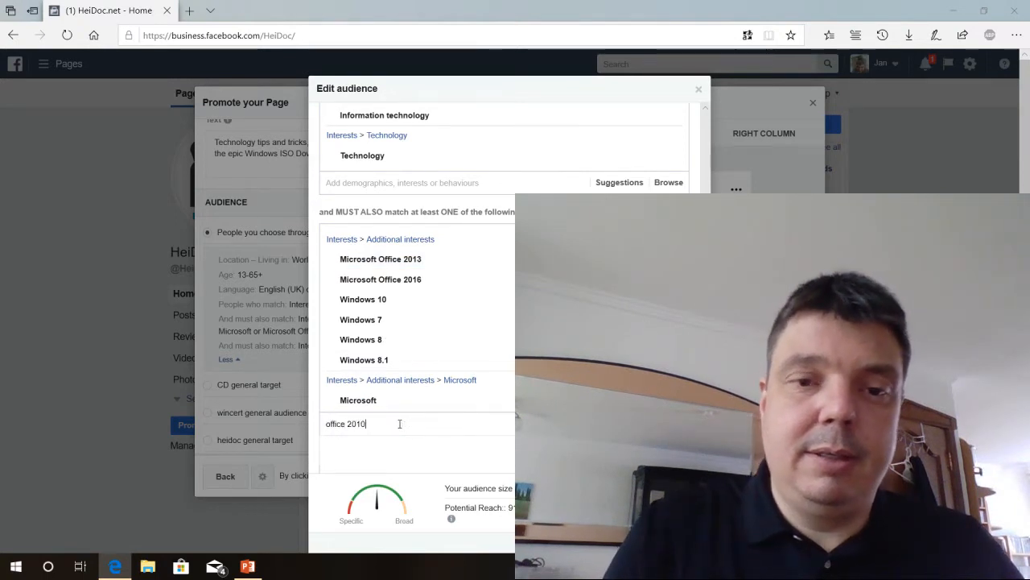
pyautogui.click(380, 258)
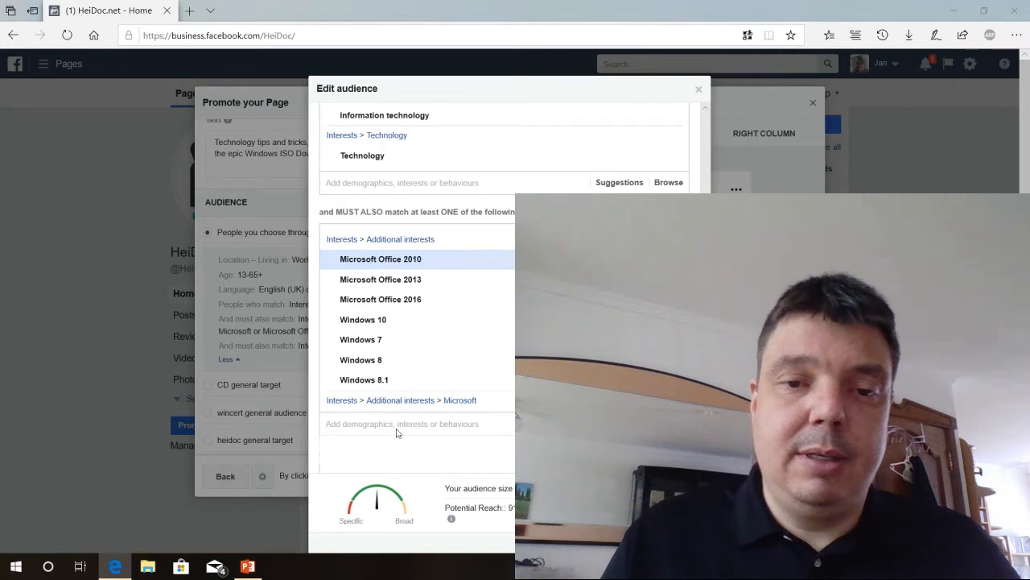
pyautogui.write('windows server')
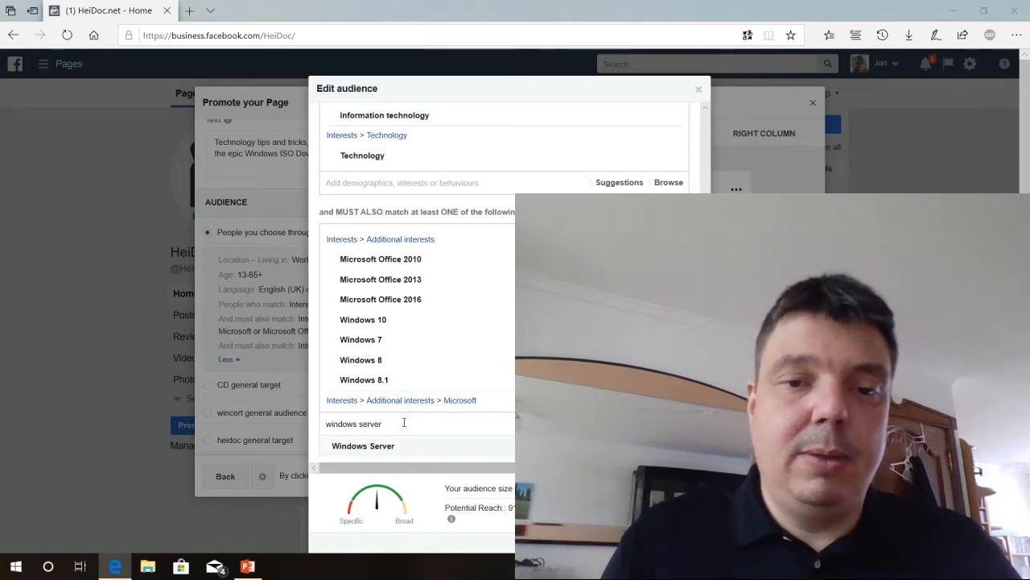
pyautogui.click(364, 444)
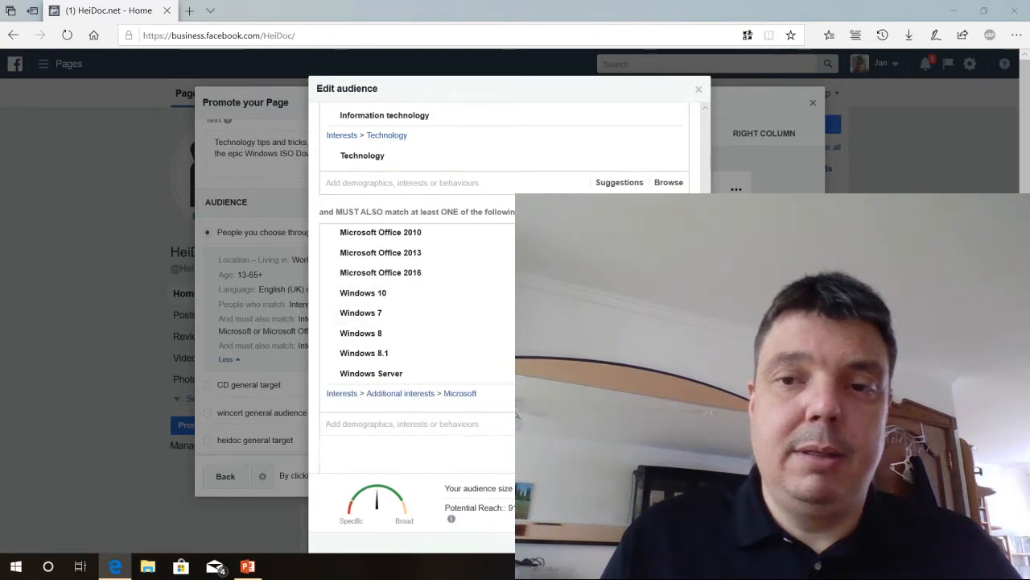
pyautogui.scroll(-3)
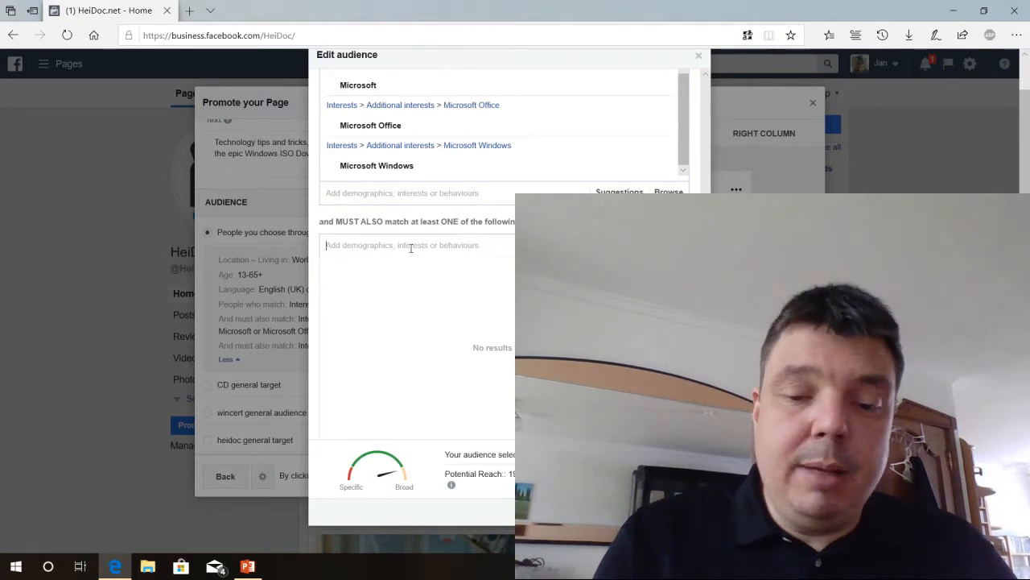
# Narrow further with Installation and repair services, System administrator and Computer repair technician.
pyautogui.write('installation')
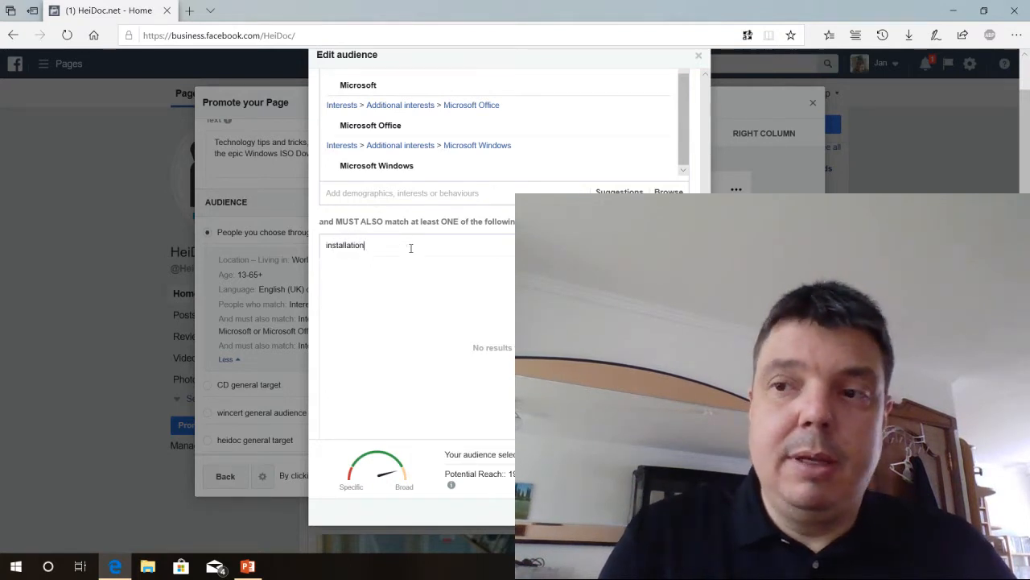
pyautogui.write('installation')
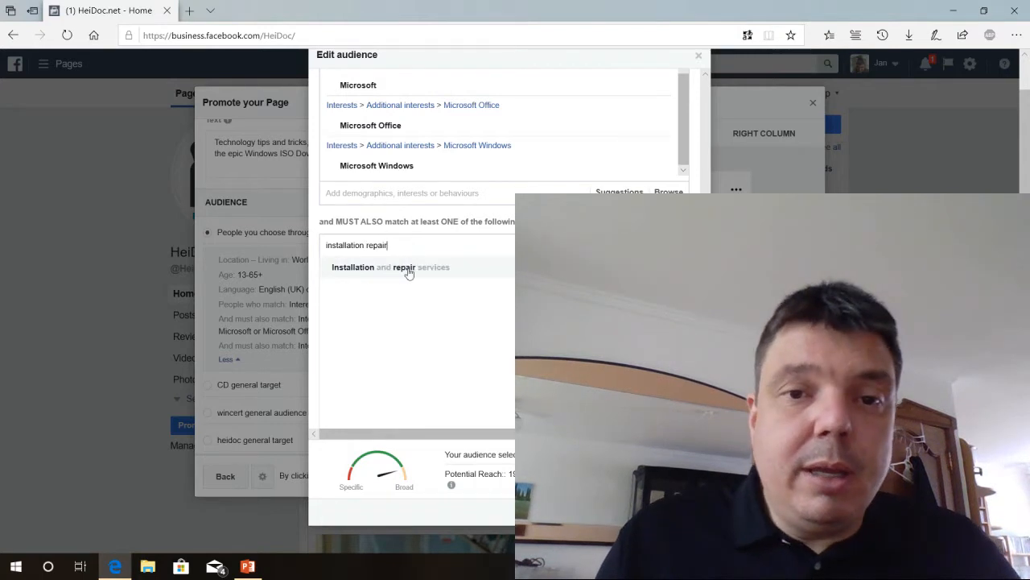
pyautogui.click(390, 267)
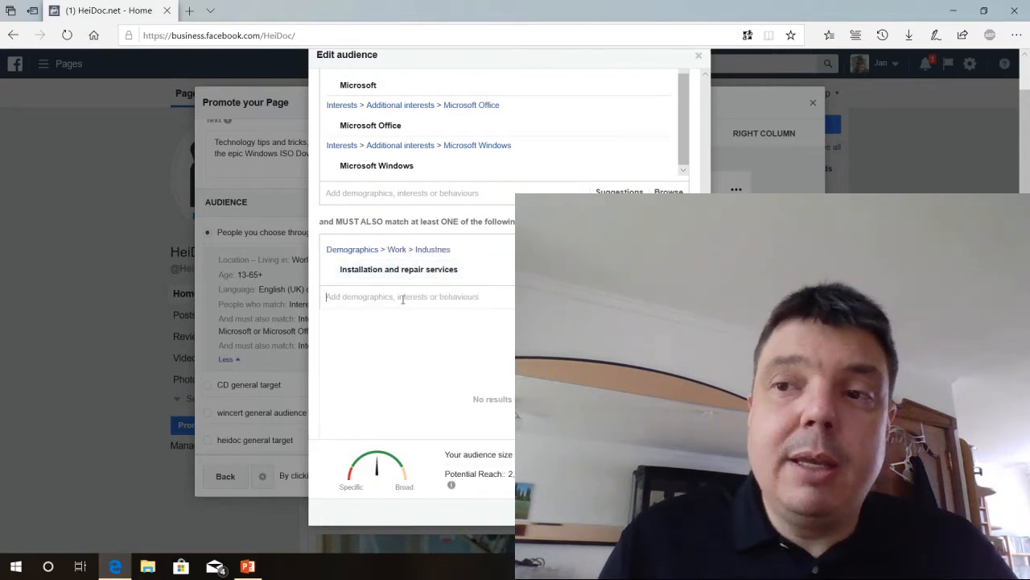
pyautogui.write('system ad')
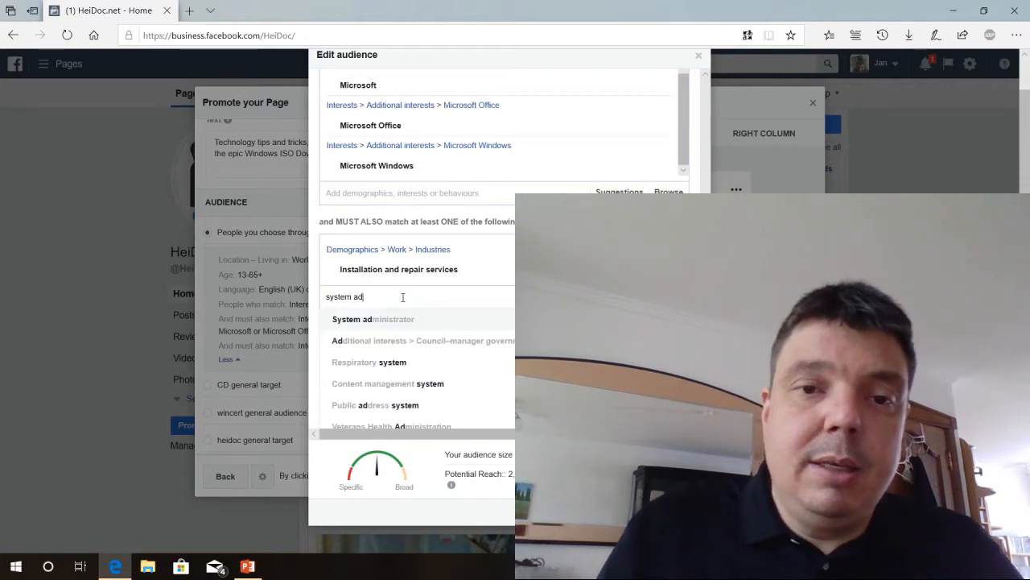
pyautogui.click(374, 319)
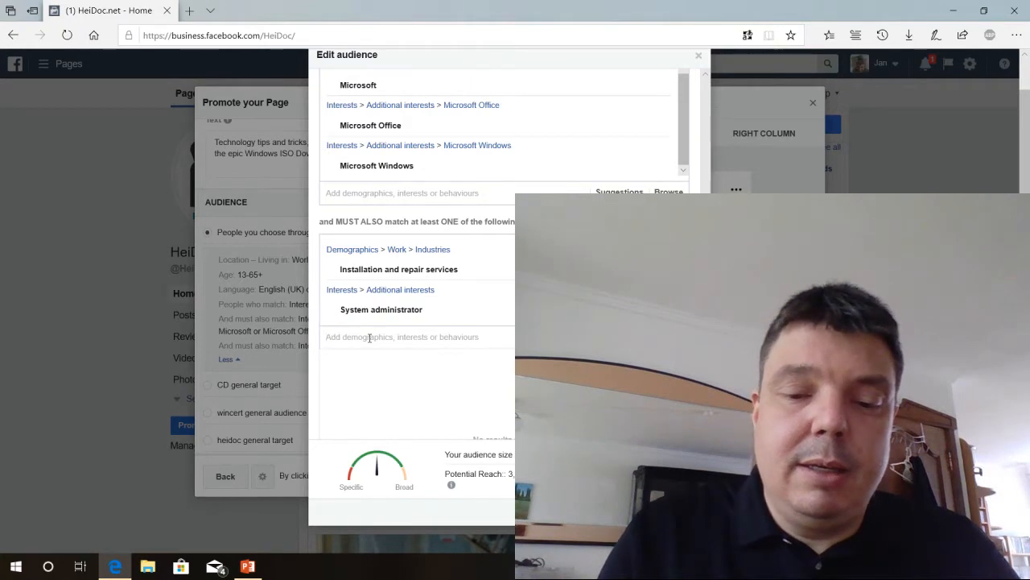
pyautogui.write('computer re')
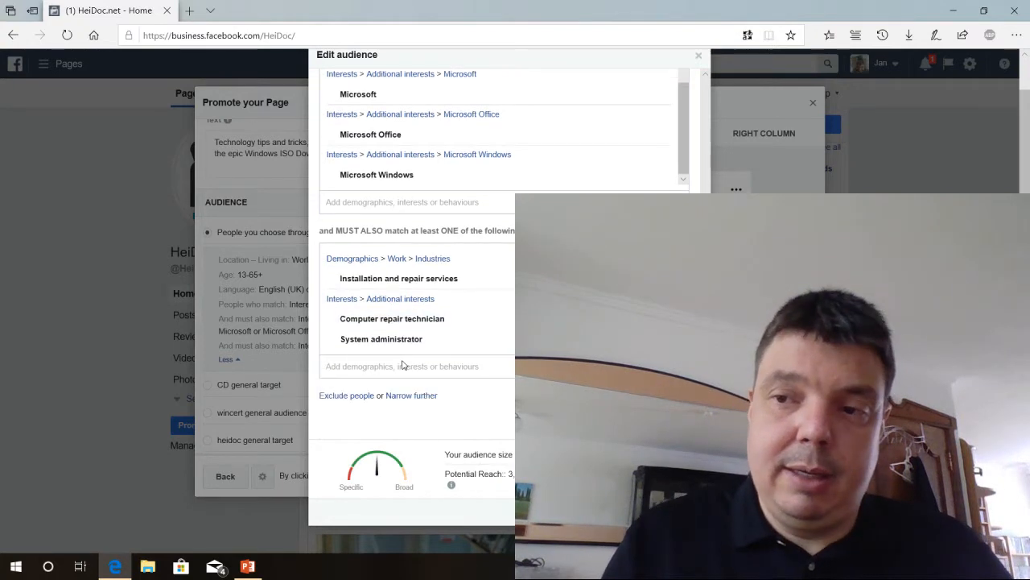
pyautogui.write('installation computer')
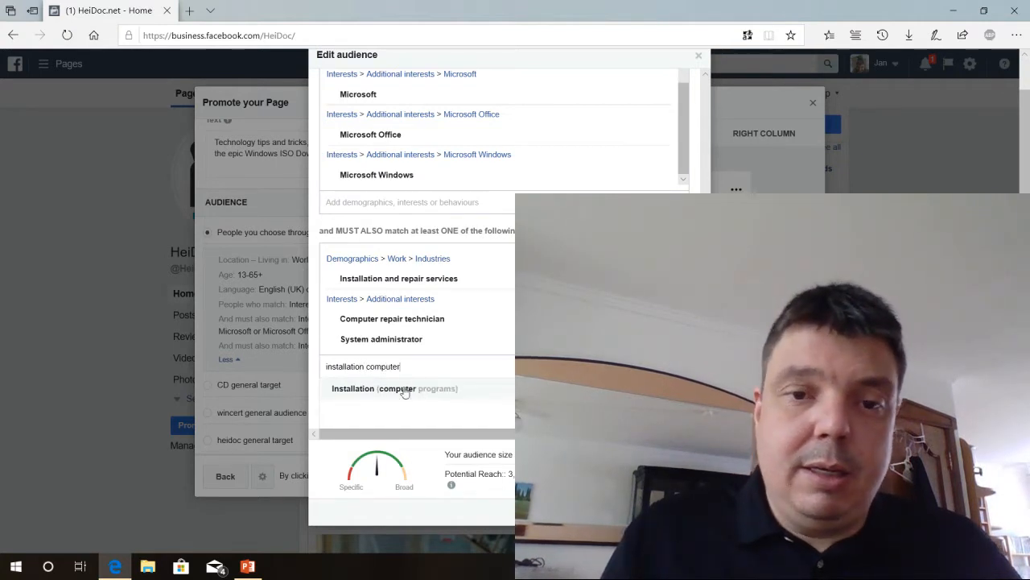
# Add Installation (computer programs), Installation and Service Technician and Software engineer to the new group.
pyautogui.click(394, 388)
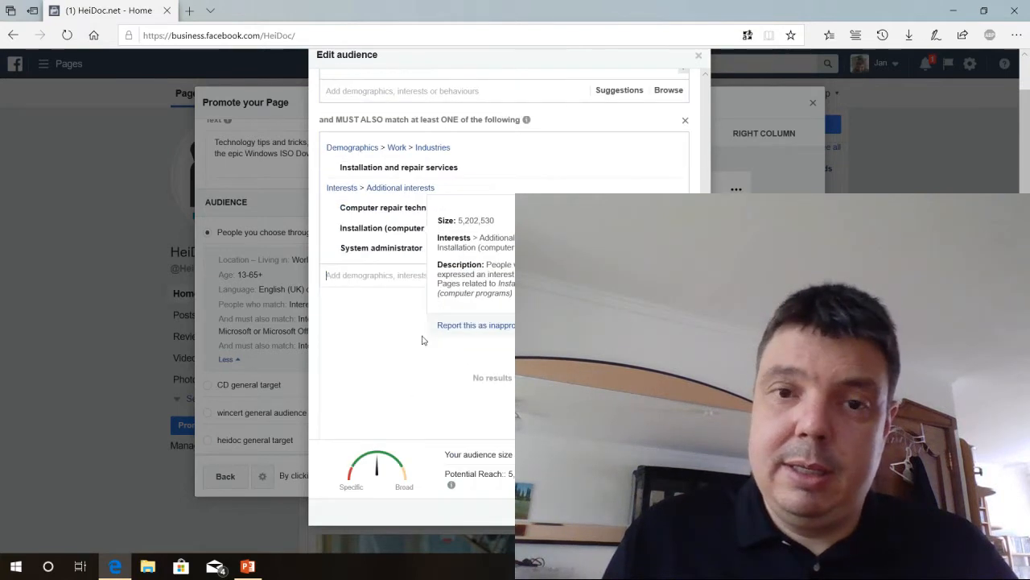
pyautogui.write('installation and service')
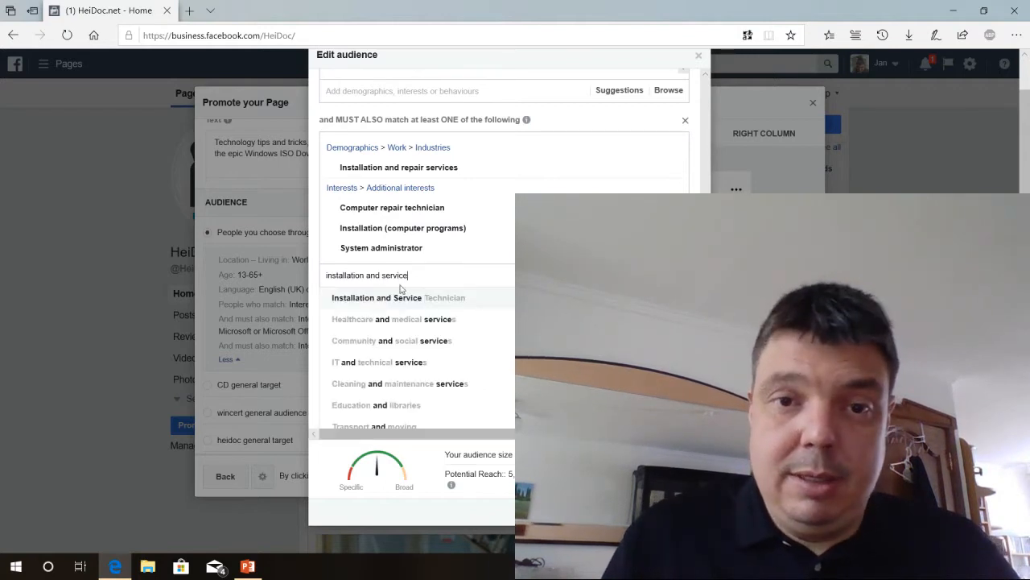
pyautogui.click(398, 296)
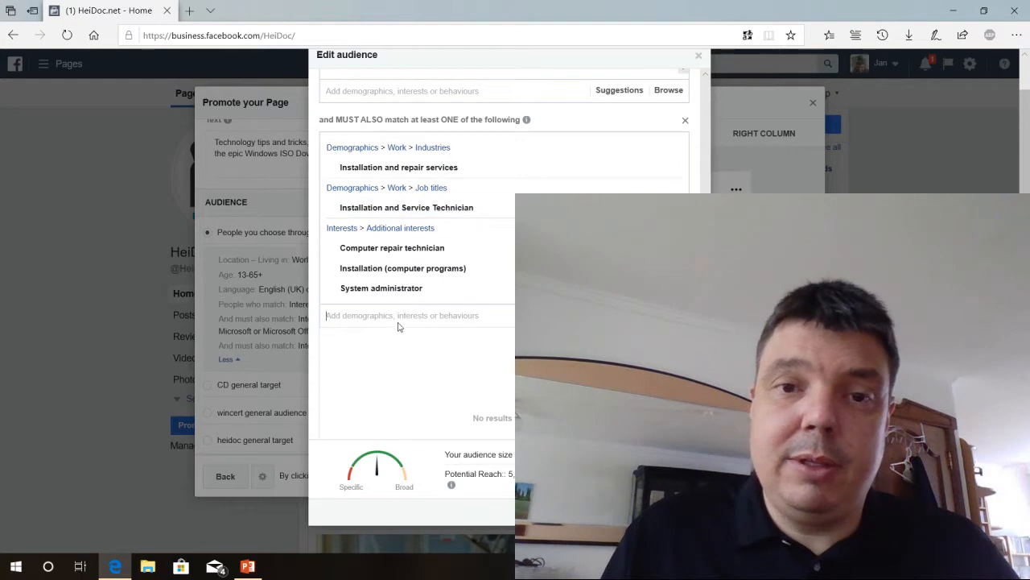
pyautogui.write('software engineer')
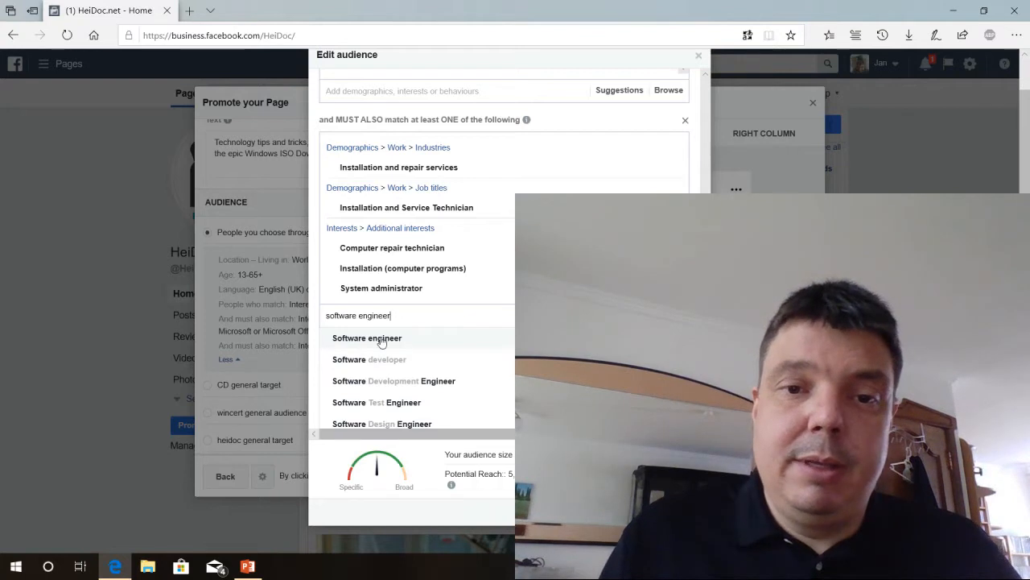
pyautogui.click(368, 338)
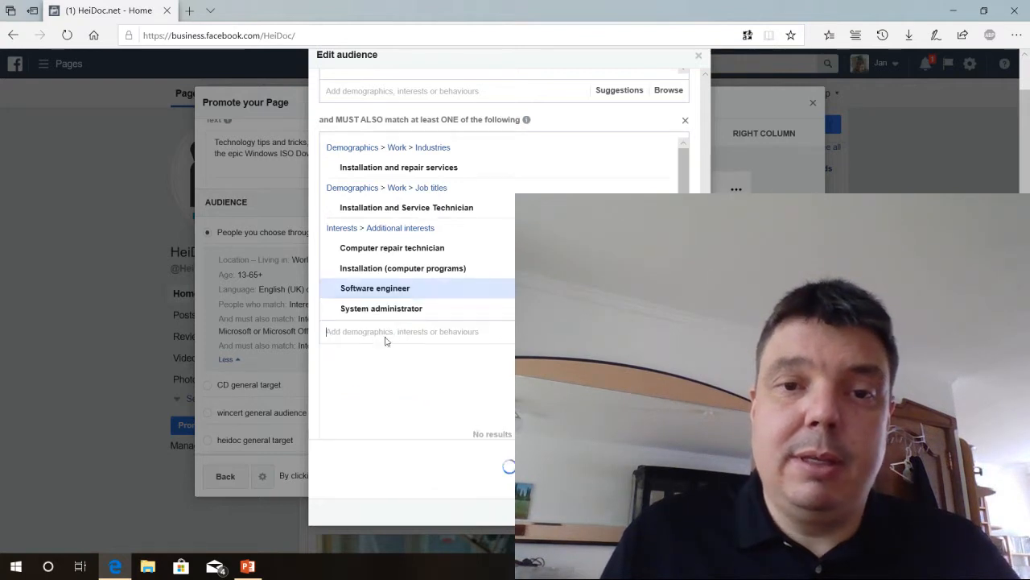
# Add Software development as an interest and as a field of study.
pyautogui.write('software development')
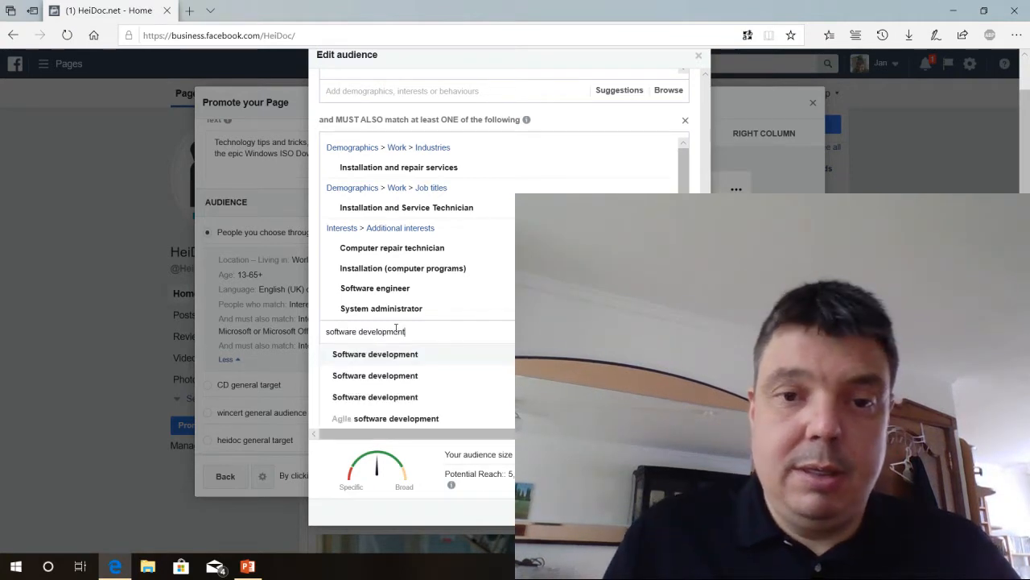
pyautogui.click(376, 354)
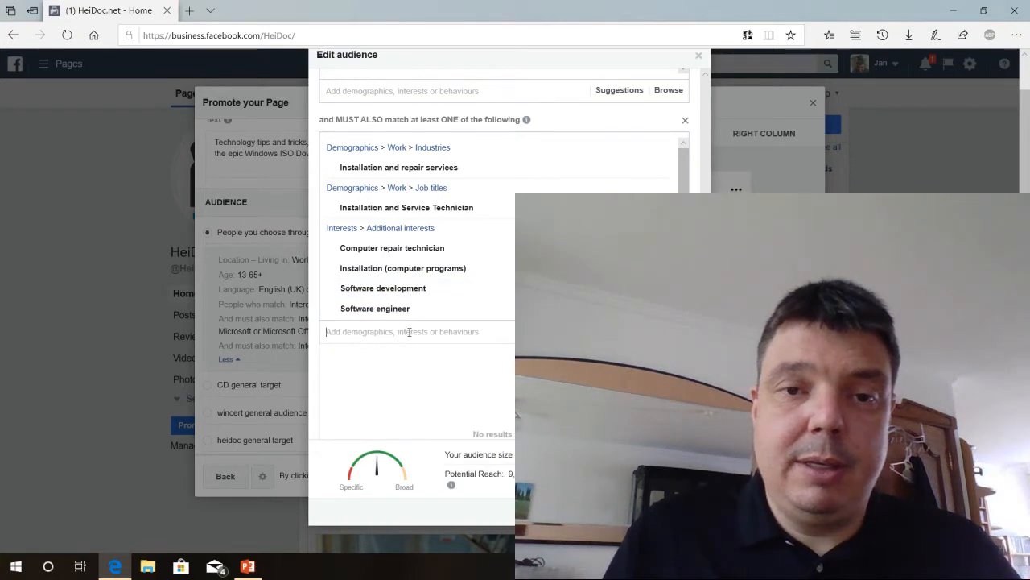
pyautogui.write('software development')
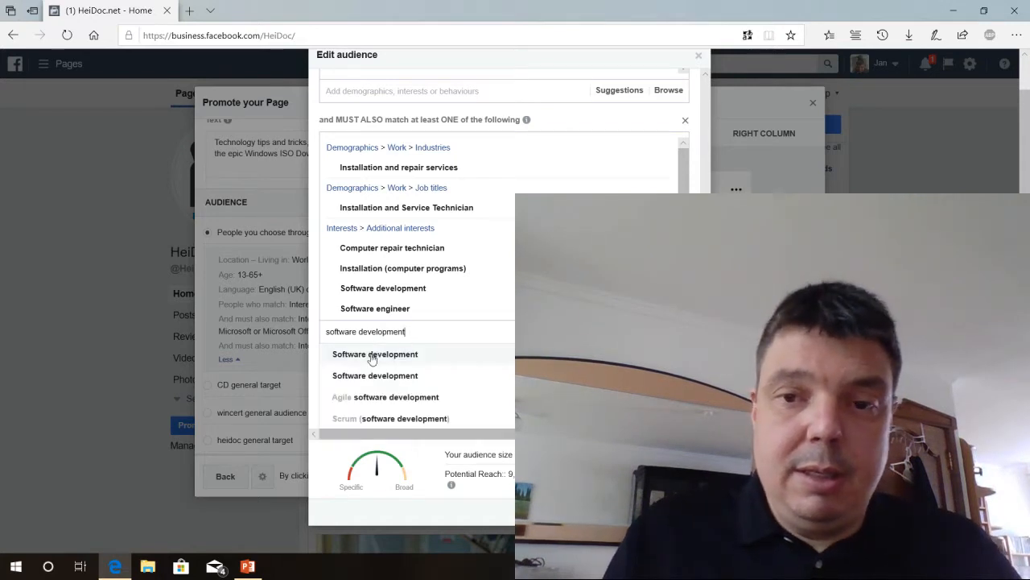
pyautogui.click(375, 355)
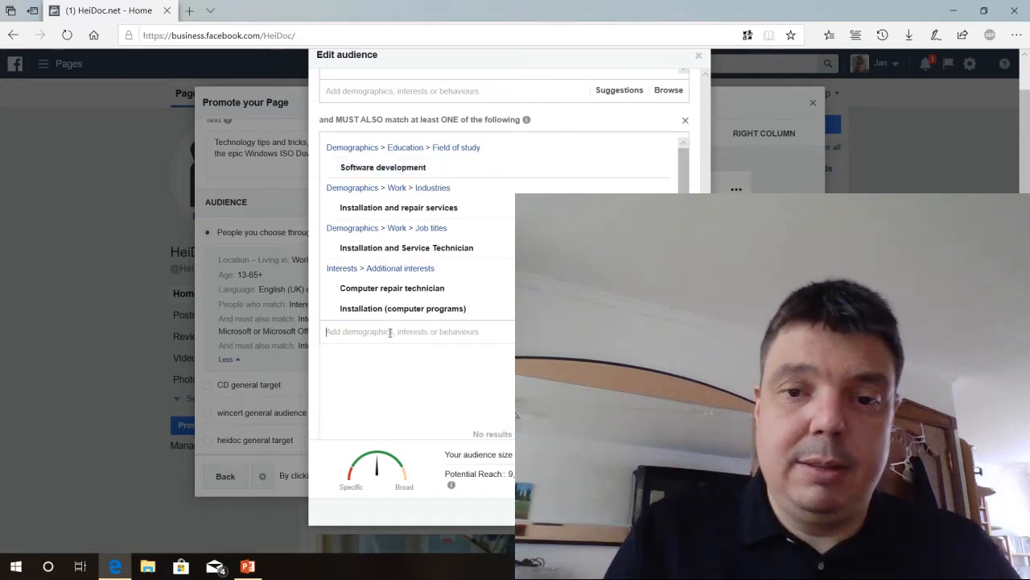
pyautogui.write('software de')
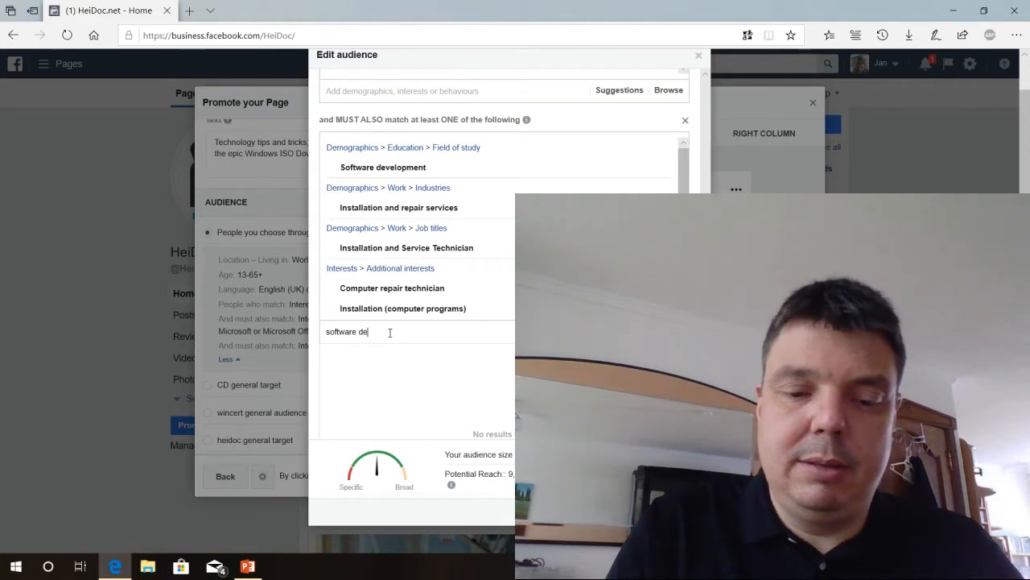
pyautogui.write('velopment')
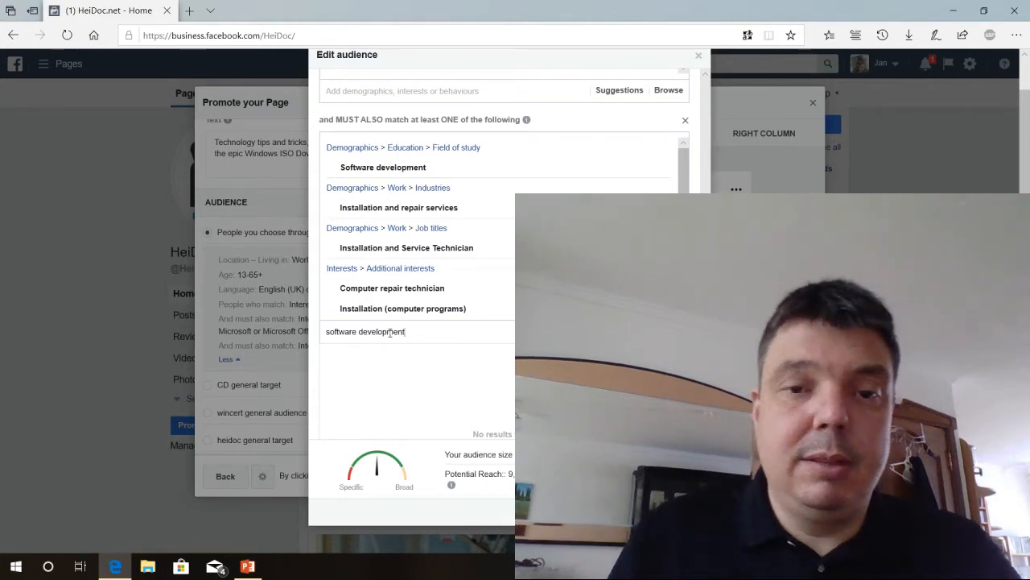
pyautogui.click(384, 206)
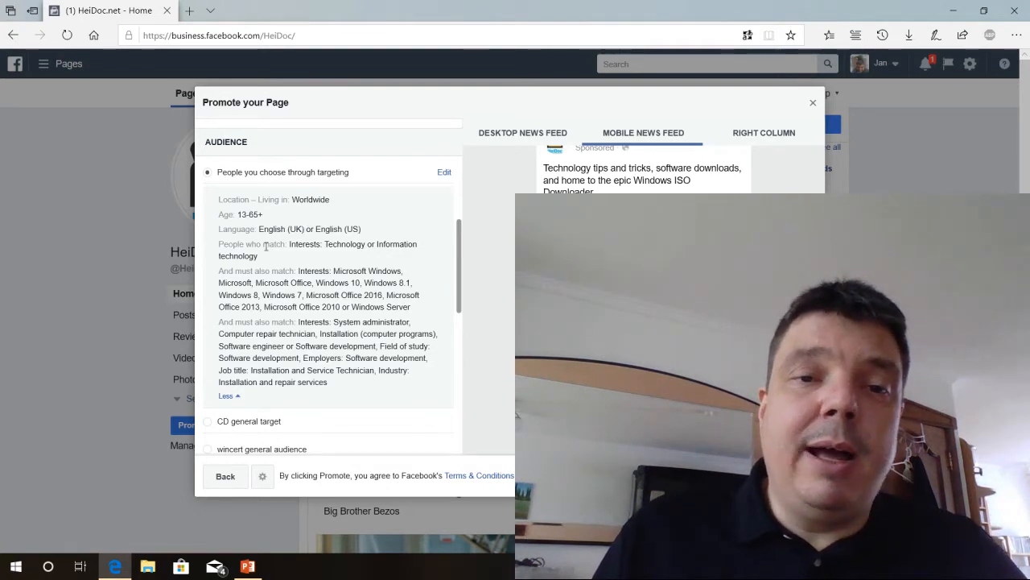
# Save the audience and move down to the 2.00 EUR daily budget and end date.
pyautogui.scroll(-3)
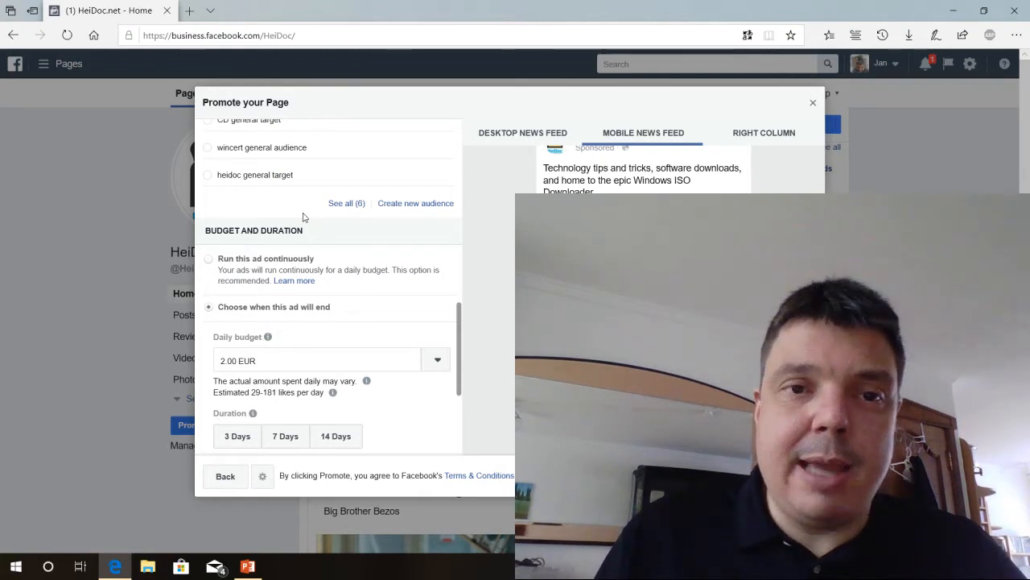
# Reach the Duration section and bring up the calendar for the 'Run this ad until' date.
pyautogui.scroll(-3)
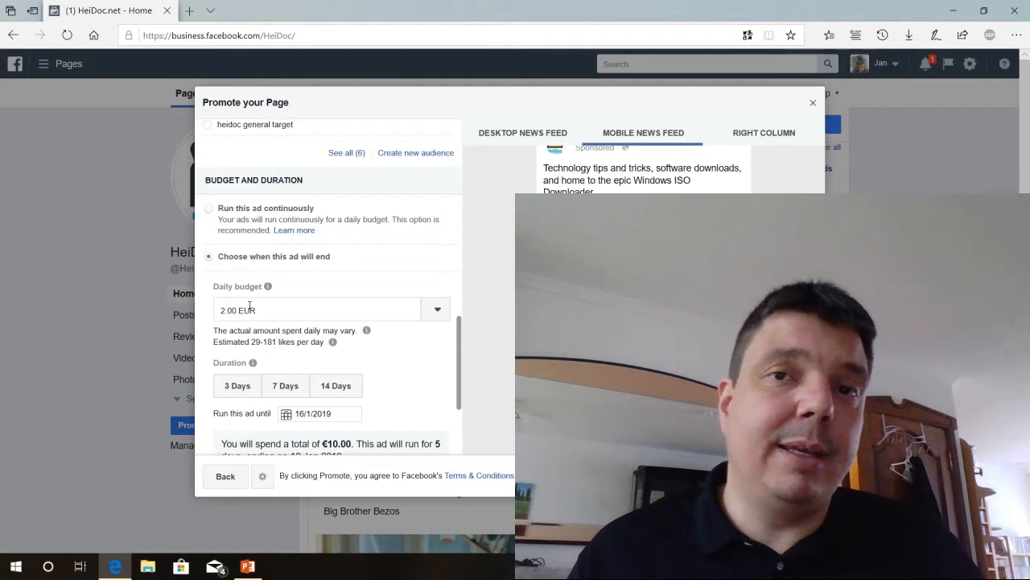
pyautogui.scroll(-3)
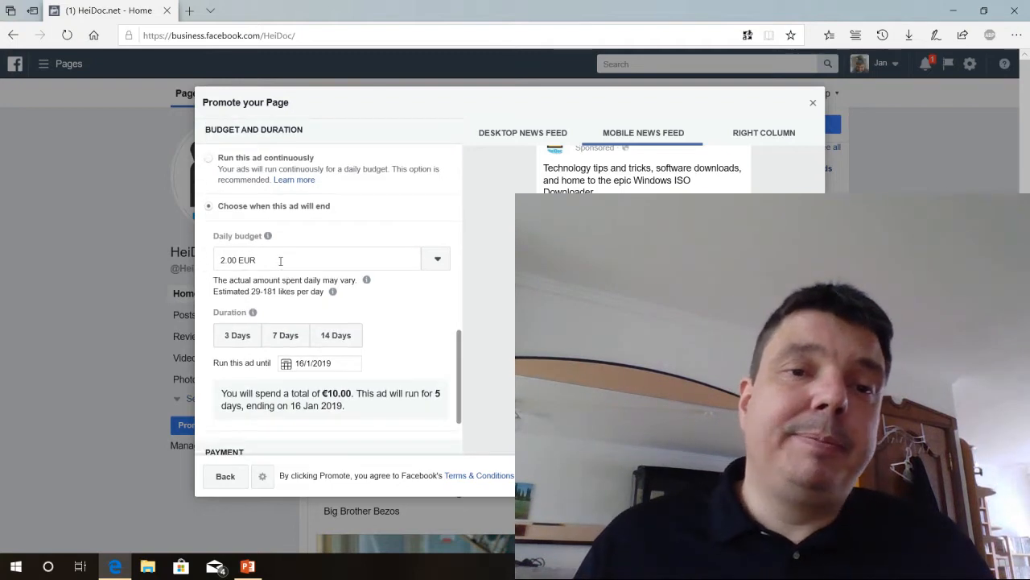
pyautogui.scroll(-3)
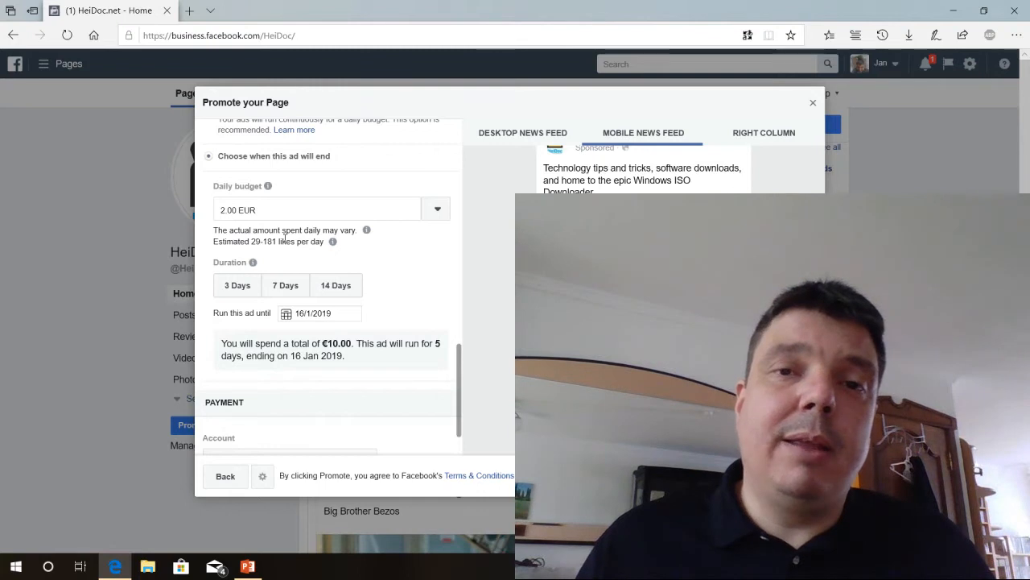
pyautogui.moveTo(335, 294)
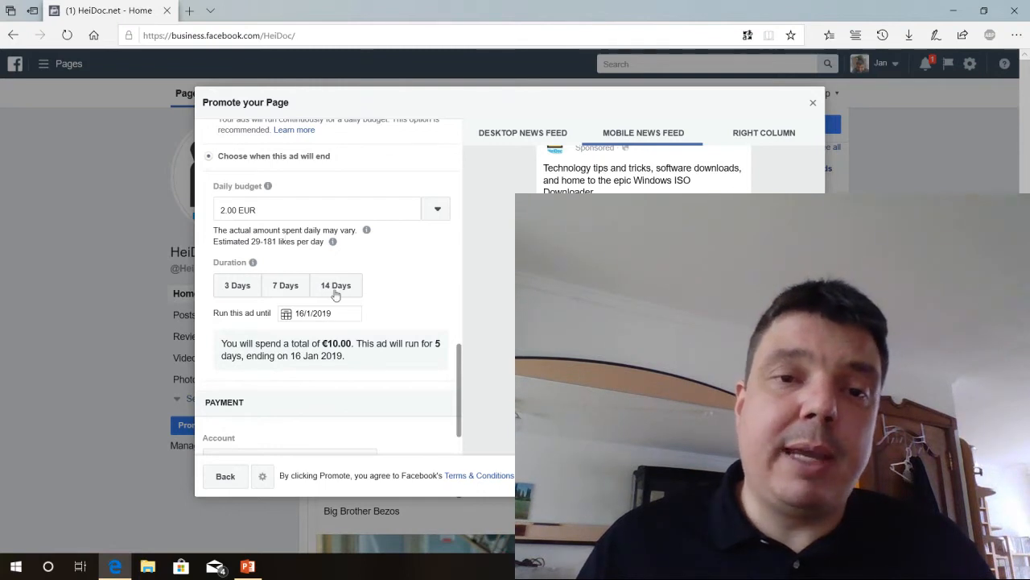
pyautogui.click(319, 312)
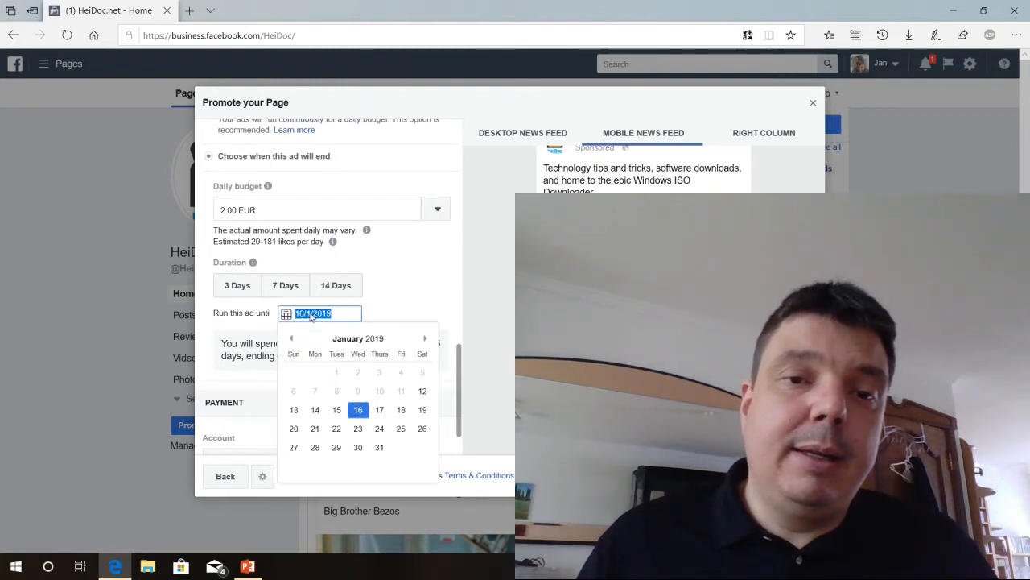
pyautogui.moveTo(425, 338)
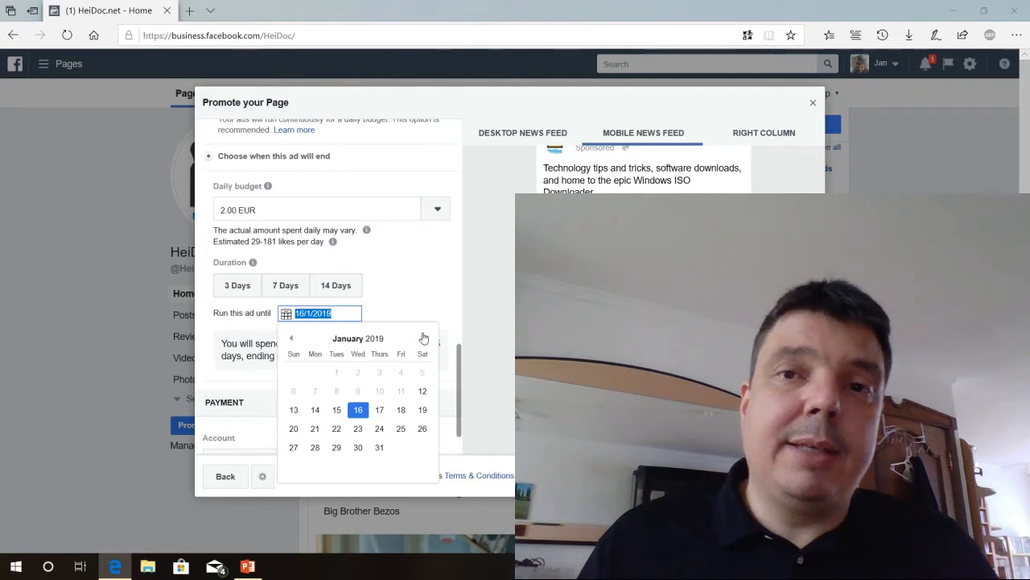
# Set the end date to 15 February 2019, then change it to 11 February for a 31-day, €62.00 run.
pyautogui.click(425, 338)
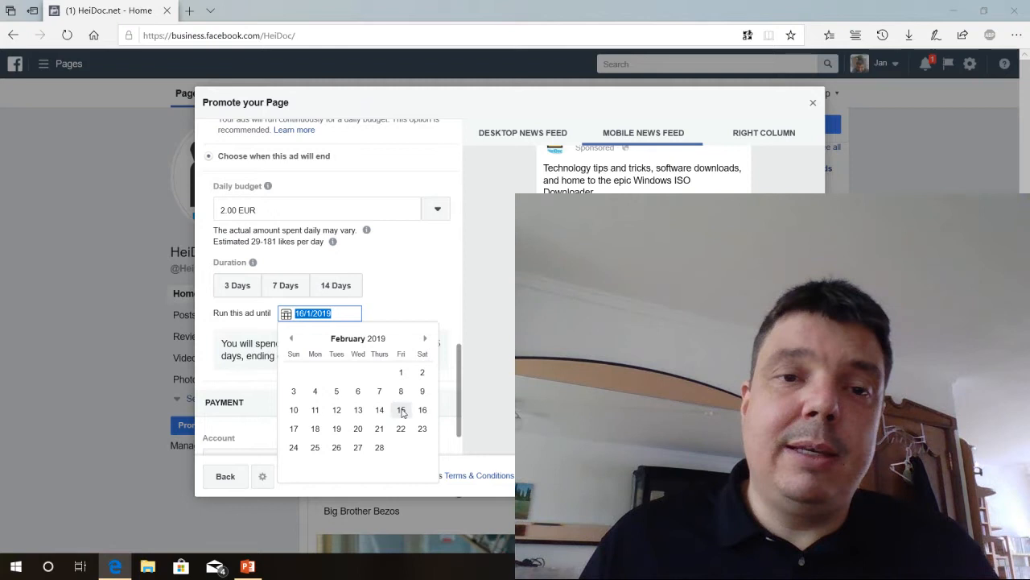
pyautogui.click(401, 409)
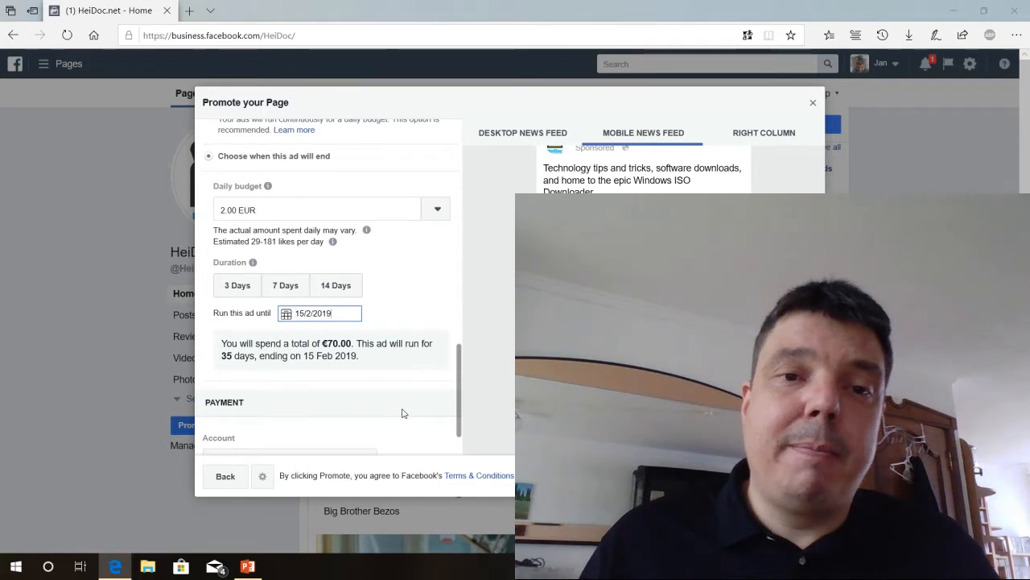
pyautogui.moveTo(394, 314)
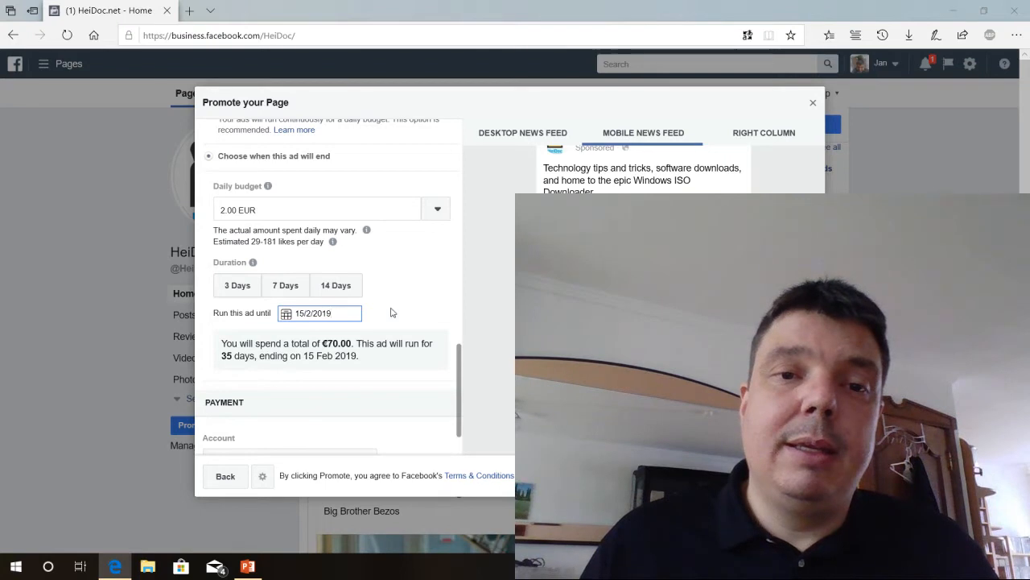
pyautogui.scroll(-3)
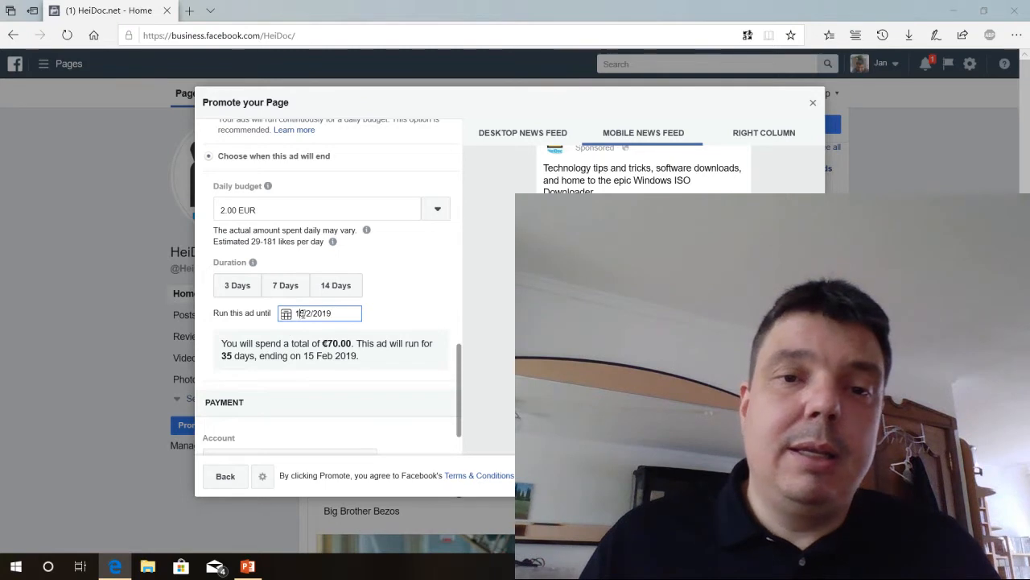
pyautogui.click(319, 312)
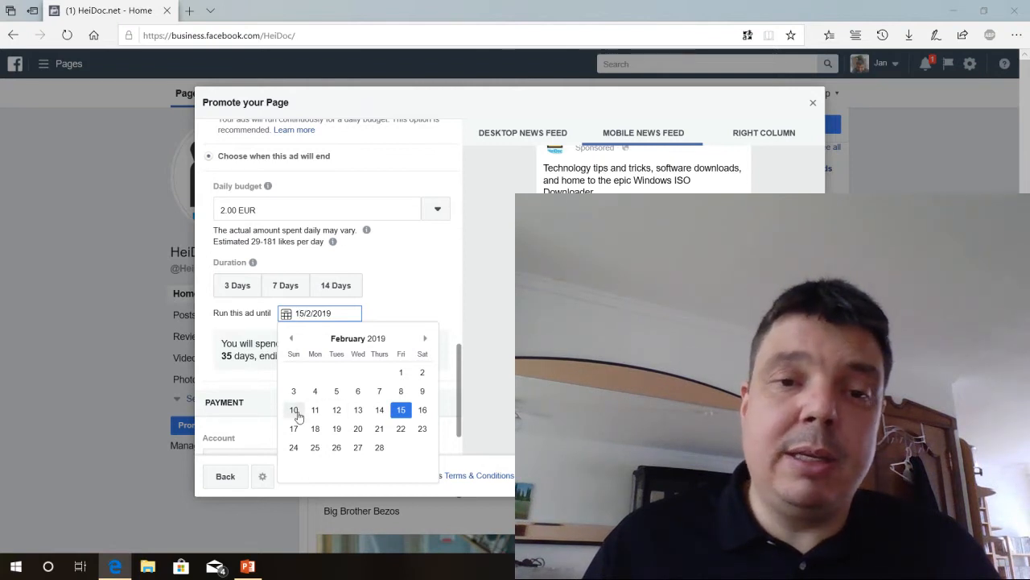
pyautogui.click(293, 411)
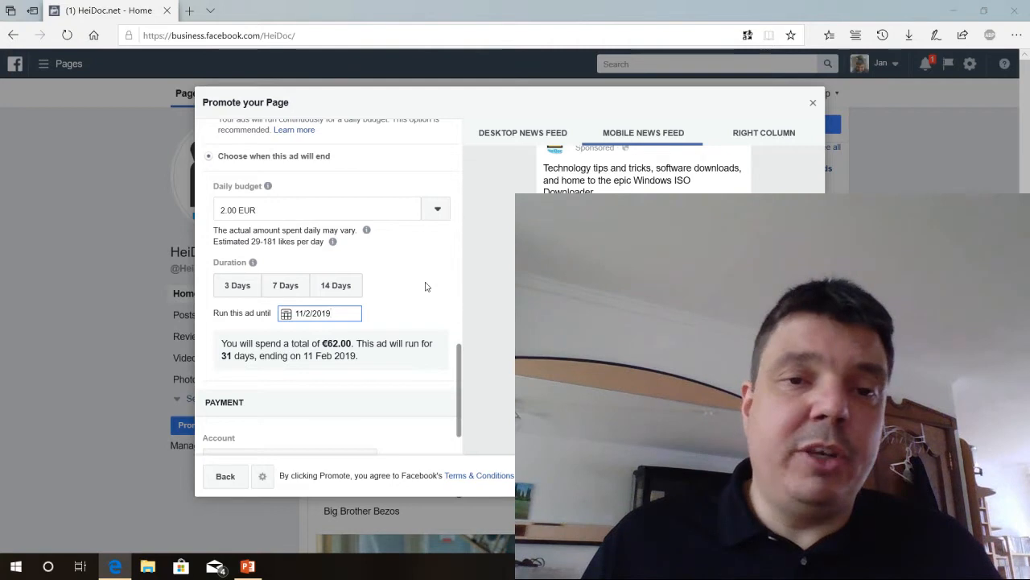
pyautogui.scroll(-3)
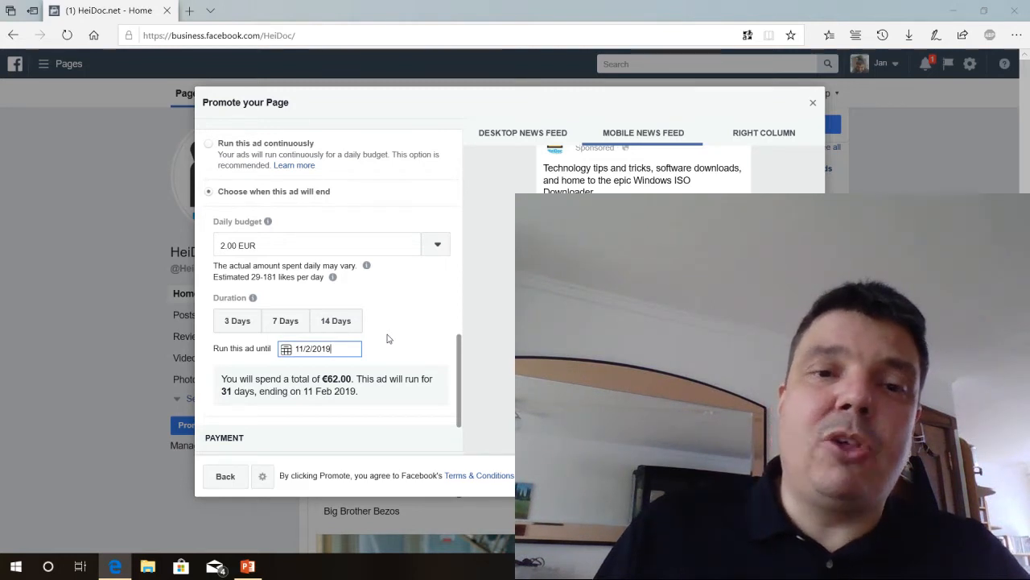
pyautogui.moveTo(393, 344)
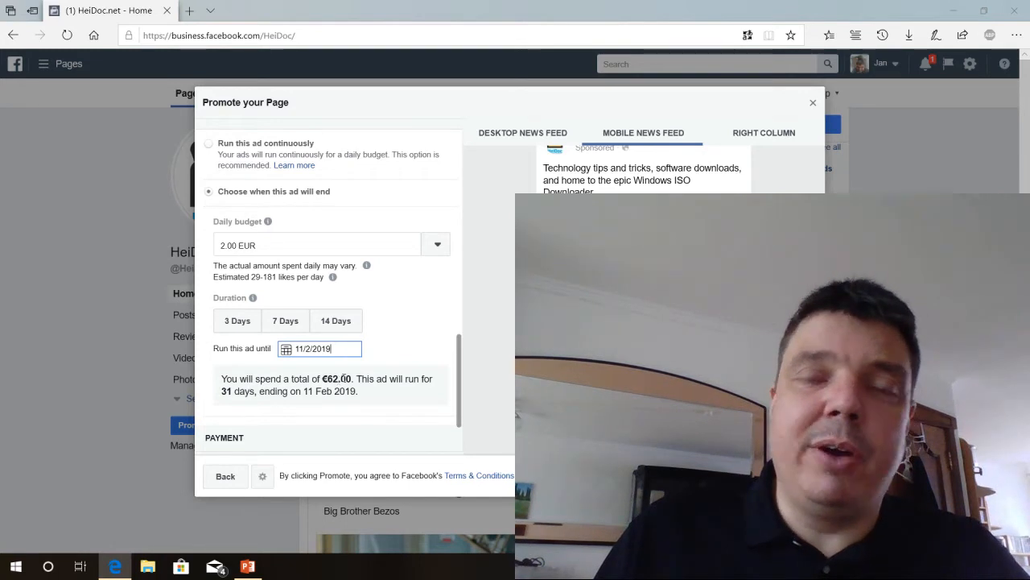
pyautogui.moveTo(390, 309)
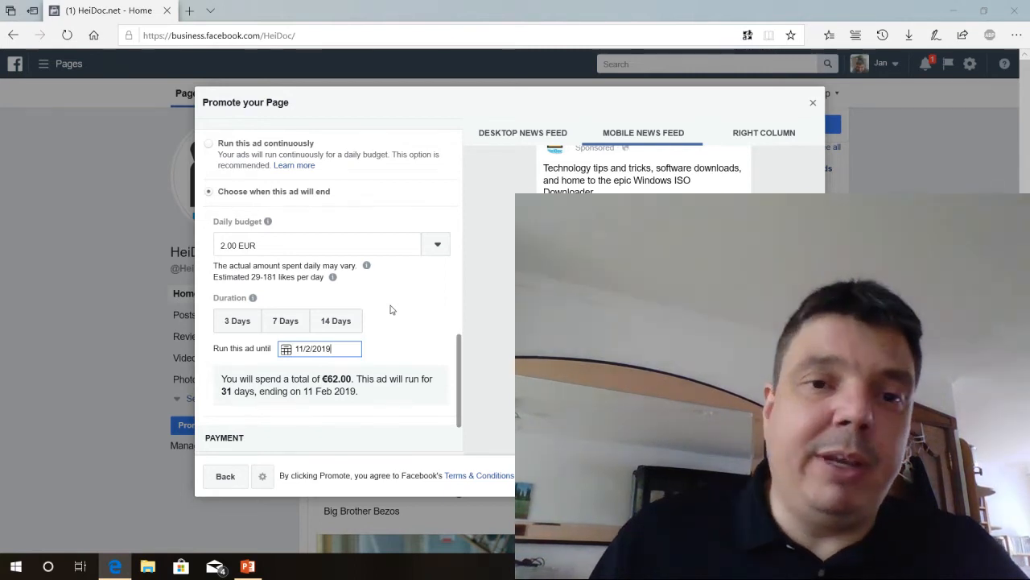
pyautogui.moveTo(440, 317)
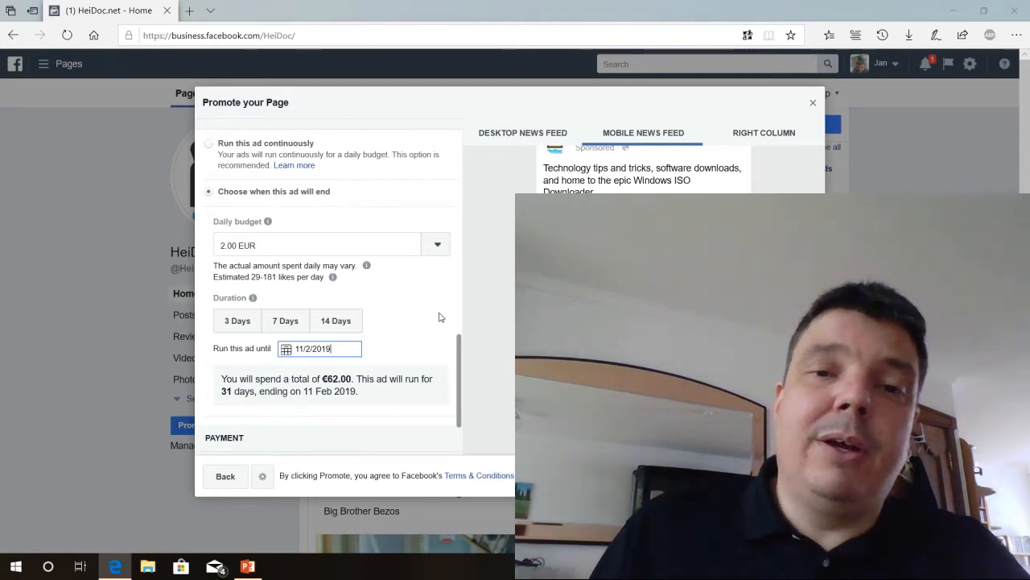
# Submit the promotion with Promote from the Payment section, keeping the 31-day €62.00 budget.
pyautogui.scroll(-3)
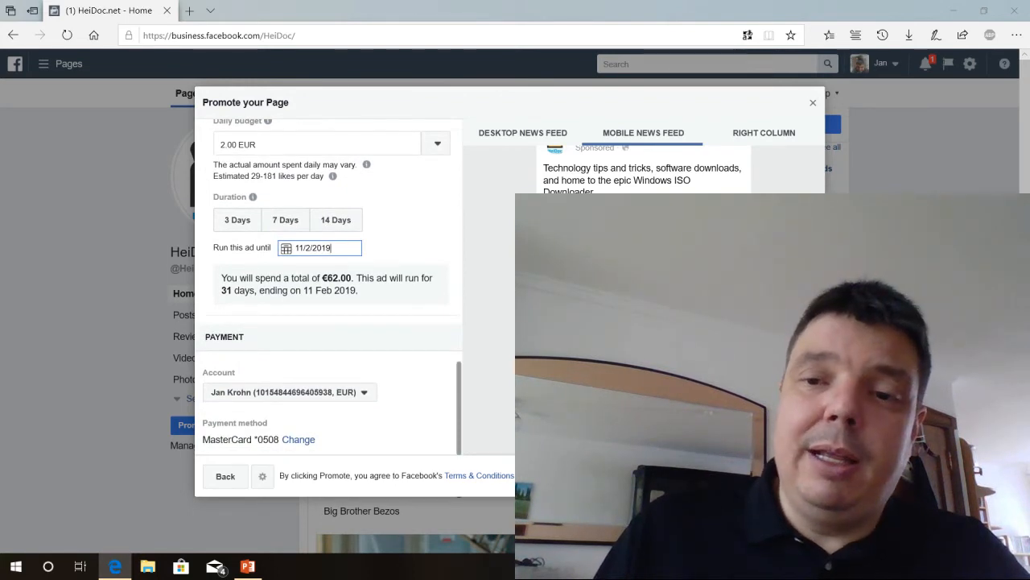
pyautogui.click(829, 124)
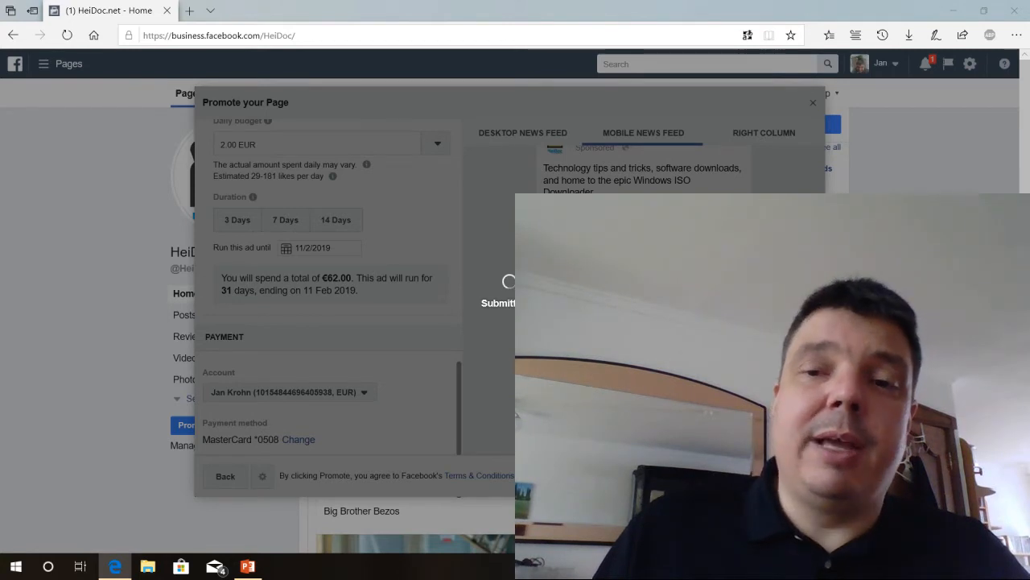
# Acknowledge the 'We've received your order' summary and close it to return to the HeiDoc.net Page.
pyautogui.click(498, 303)
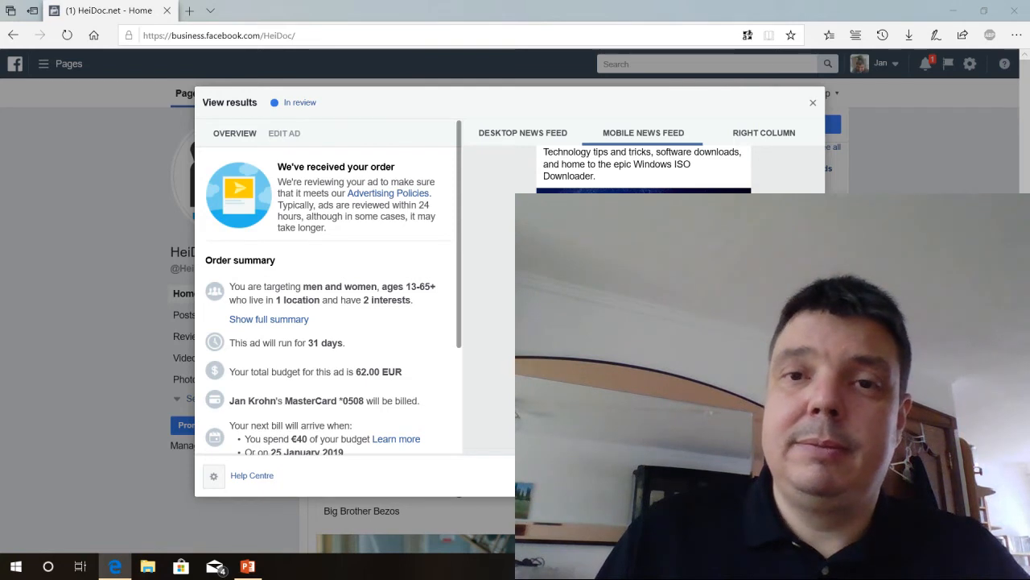
pyautogui.click(811, 103)
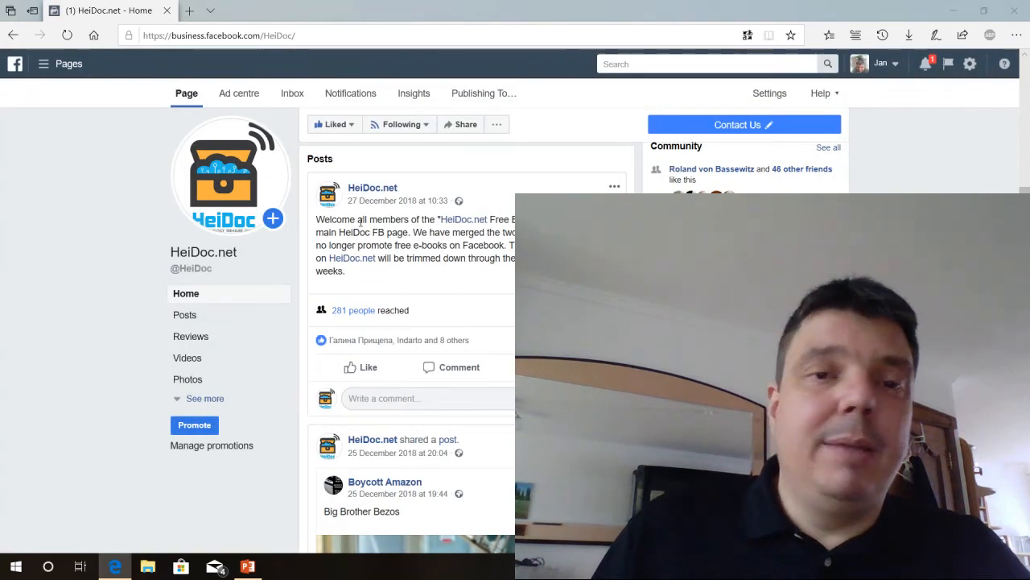